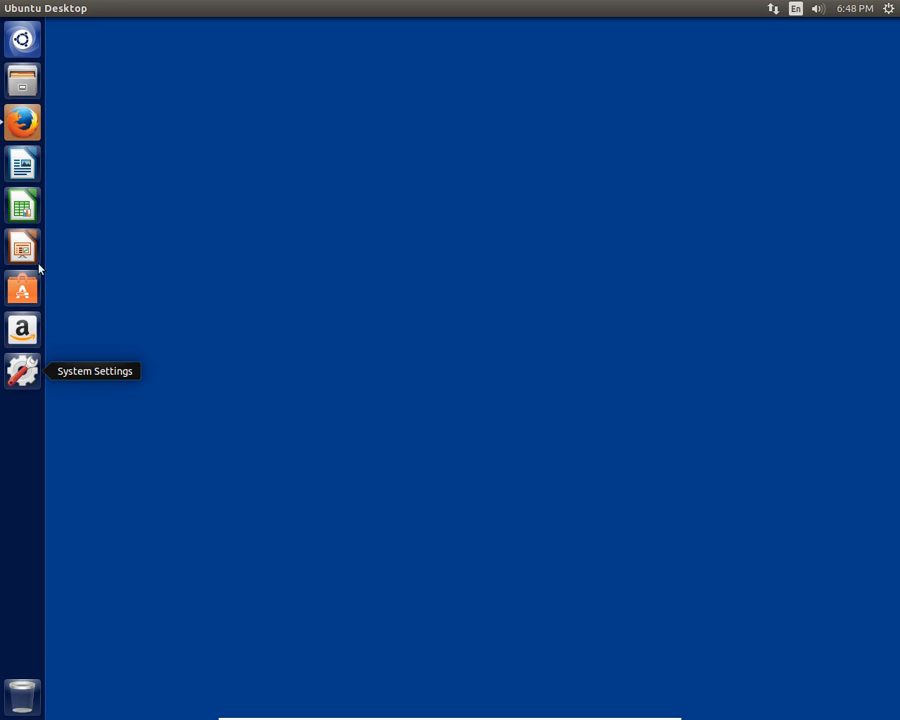
mouse_move(92, 276)
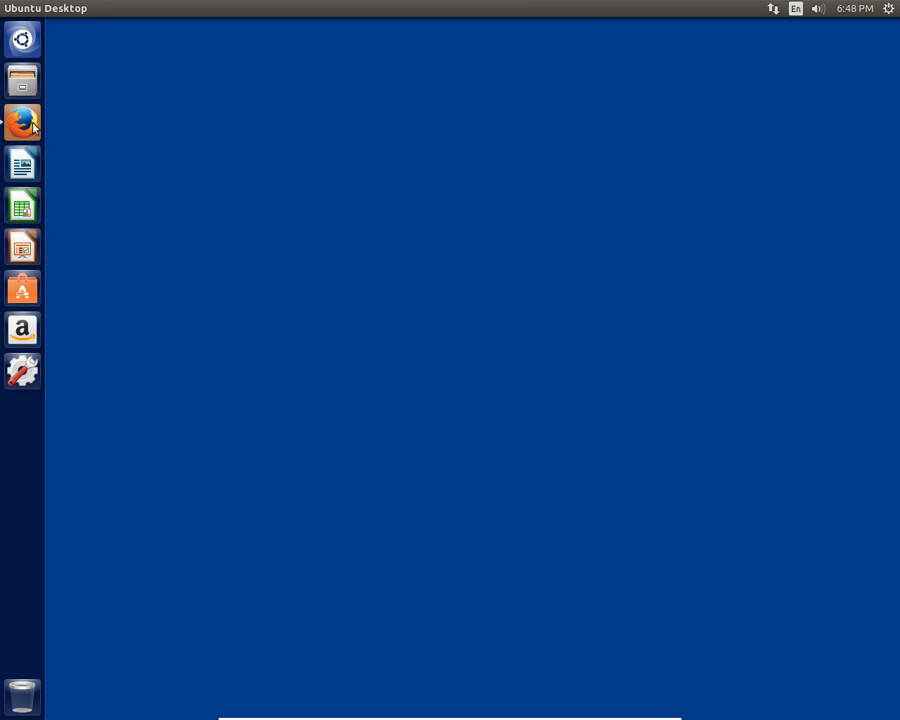
mouse_move(22, 122)
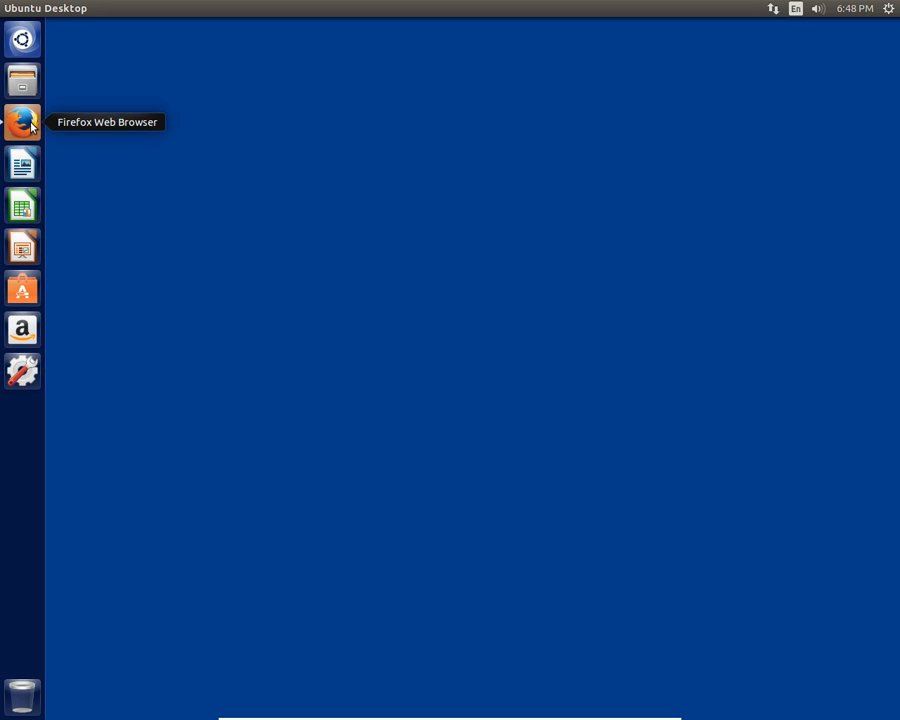
Launch Firefox and open Exercise 0: The Setup, scrolling to its Linux instructions.
click(22, 122)
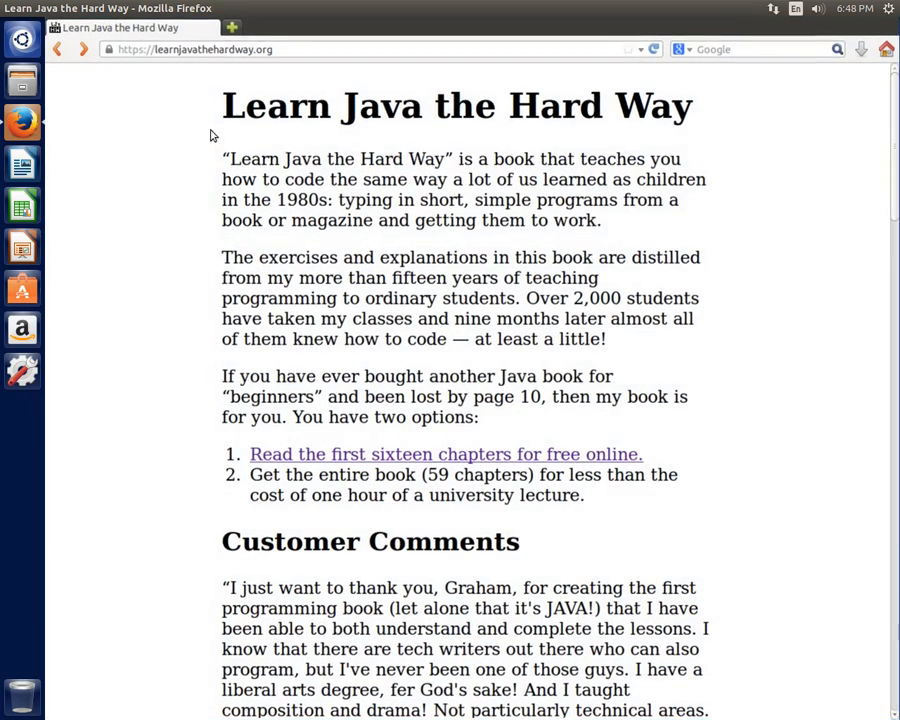
mouse_move(252, 378)
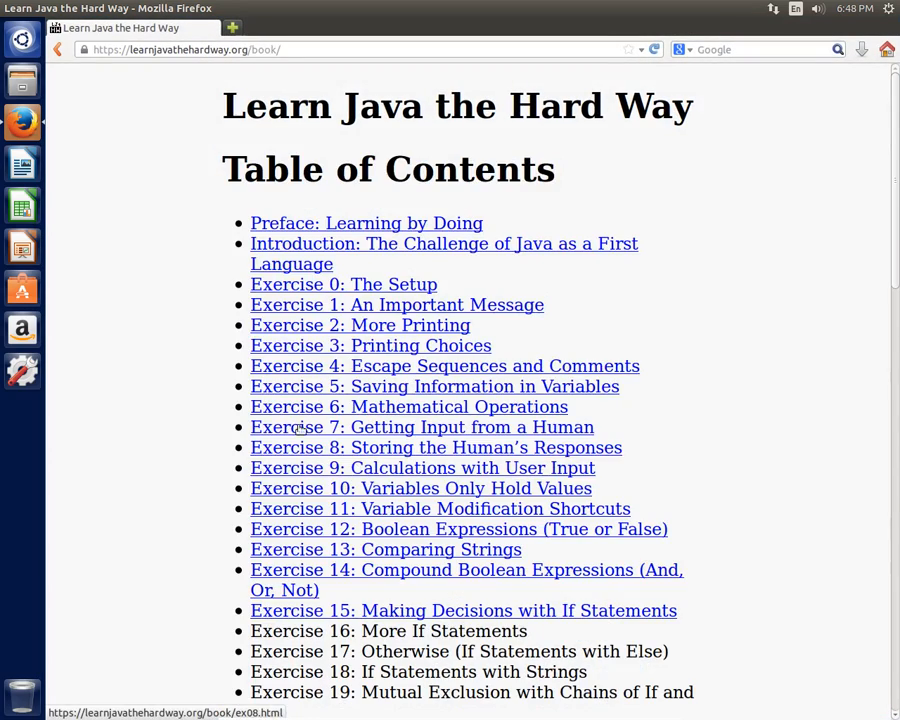
mouse_move(344, 284)
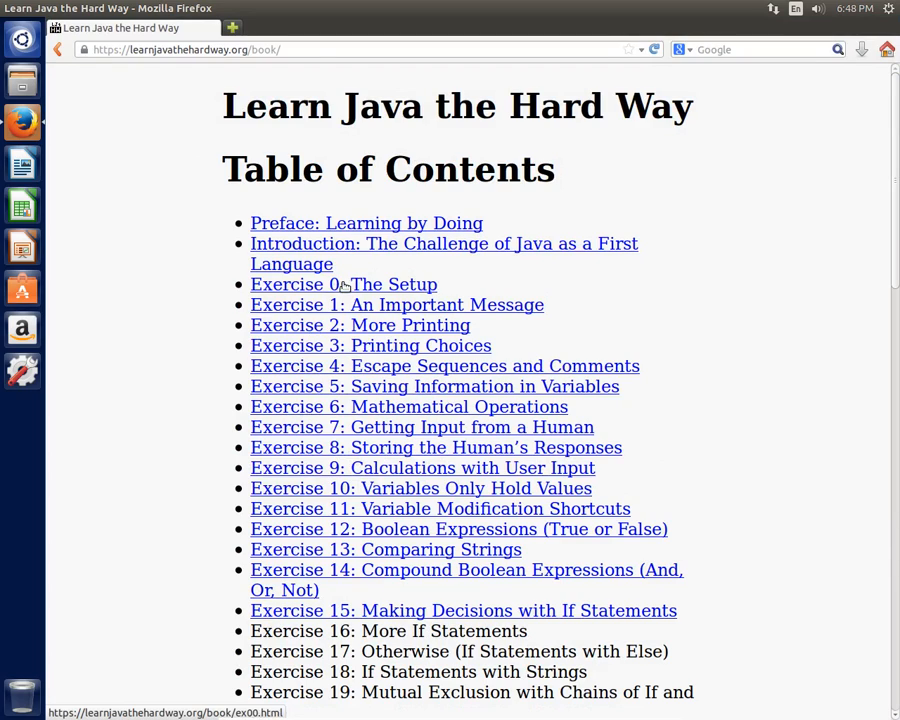
click(344, 284)
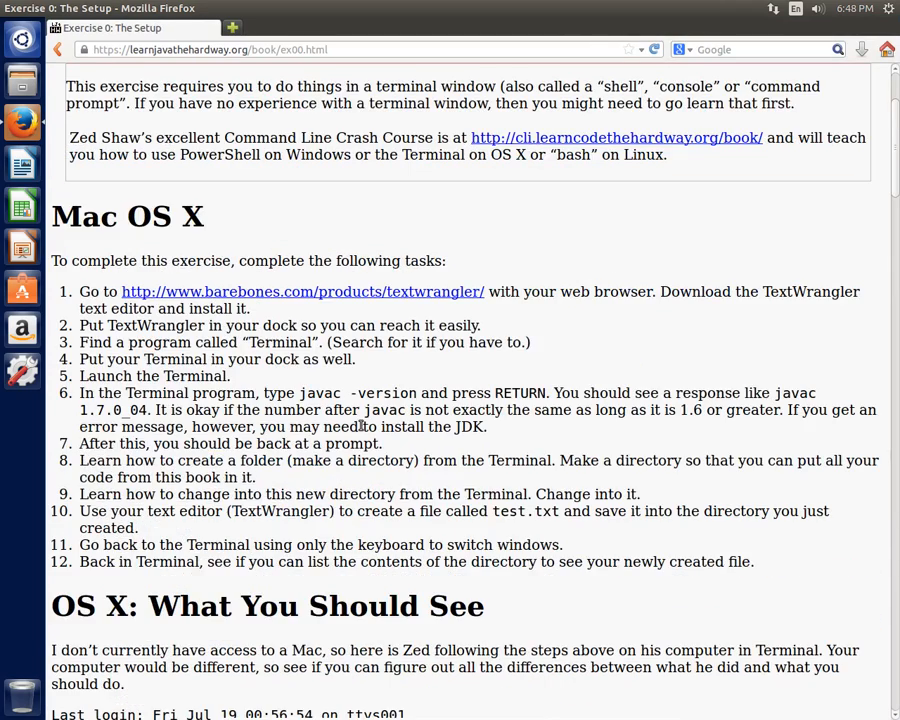
scroll(down, 3)
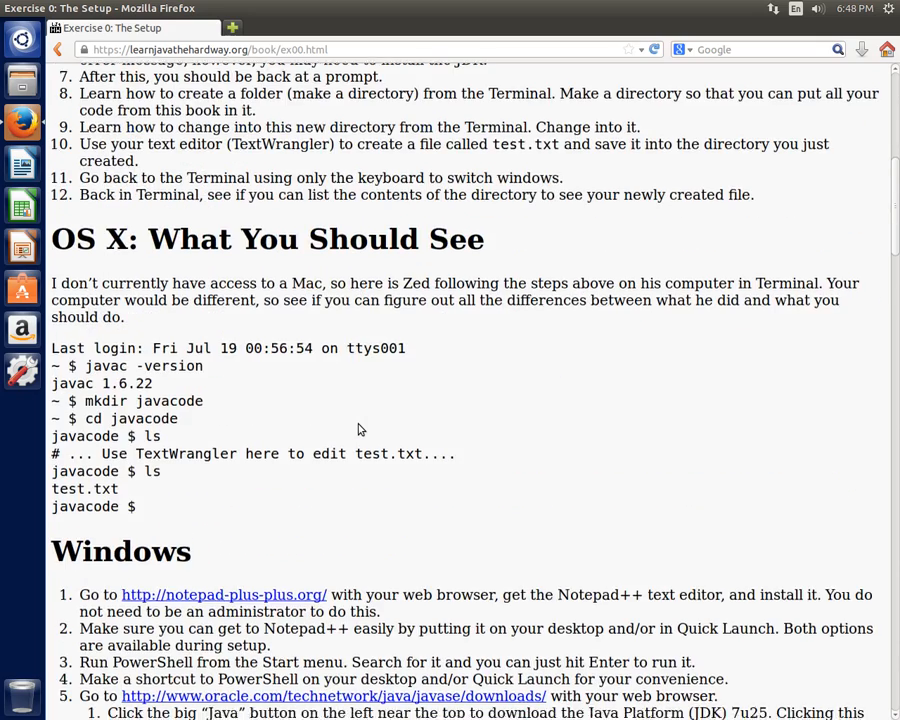
scroll(down, 3)
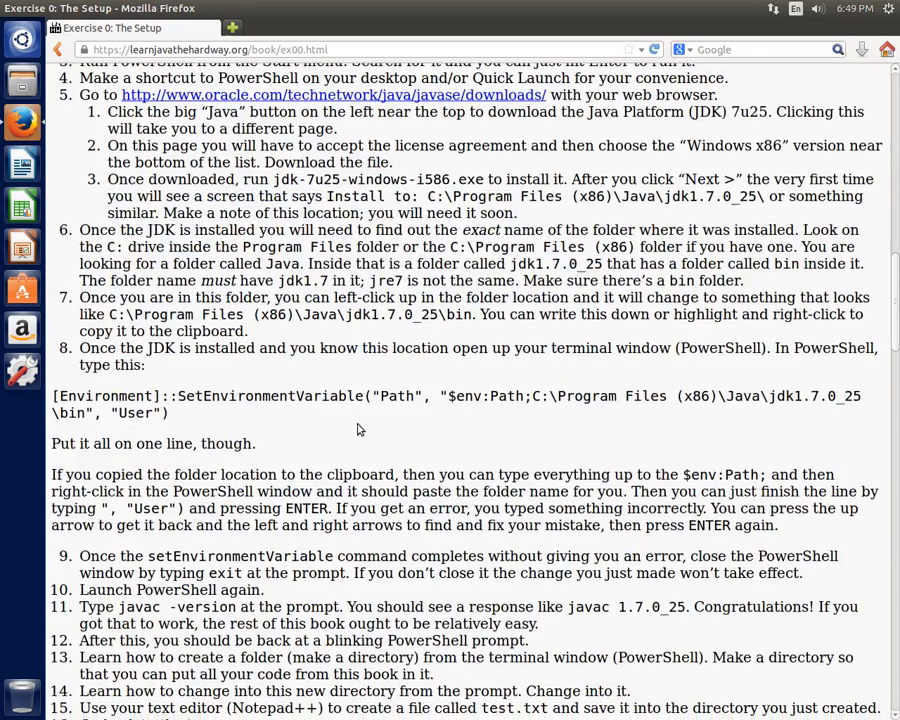
scroll(down, 3)
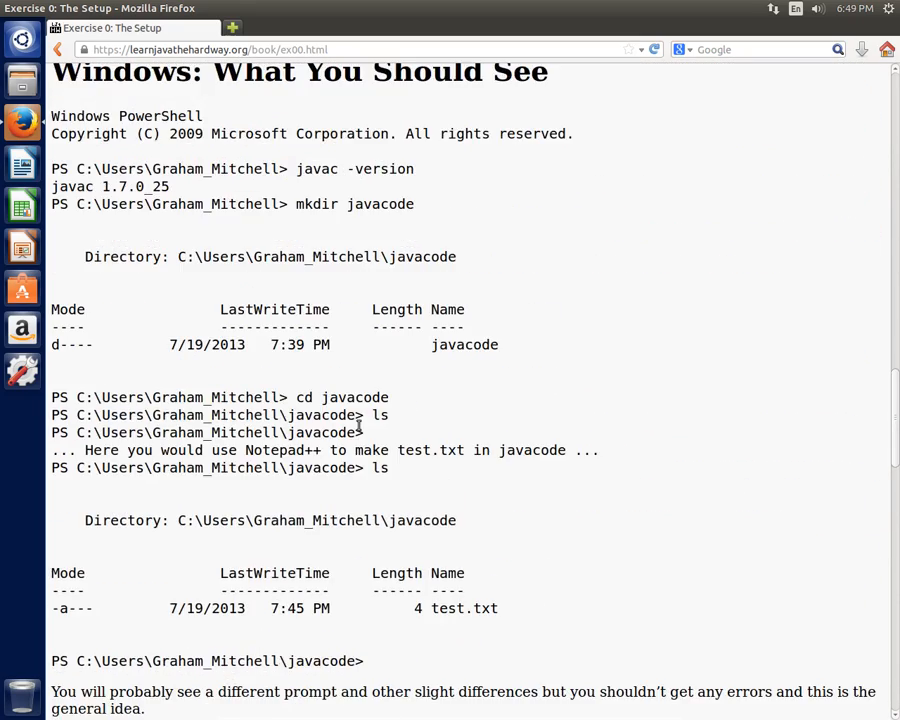
scroll(down, 3)
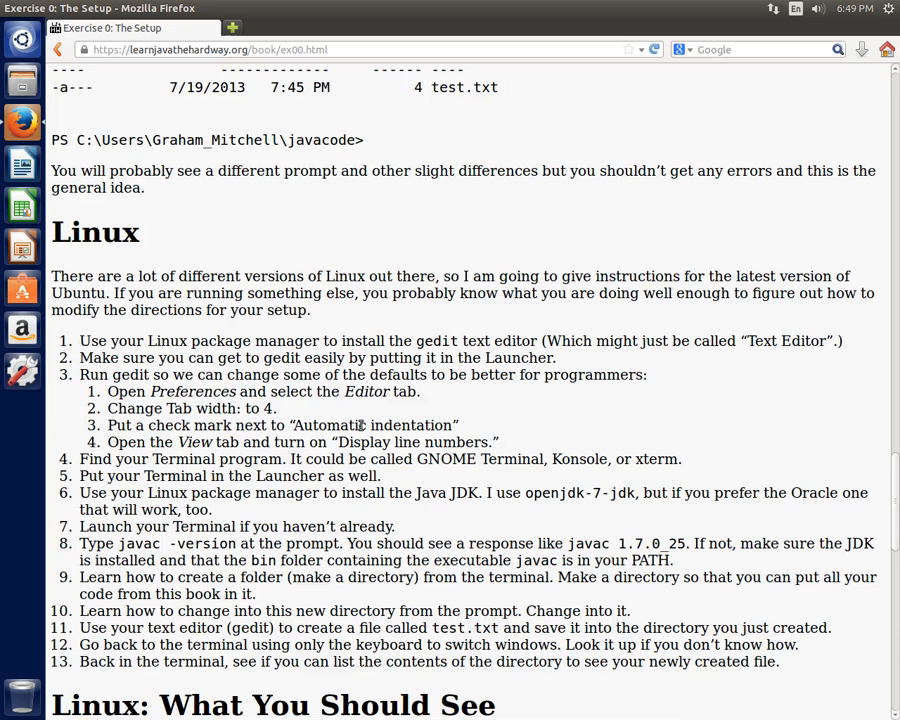
scroll(down, 3)
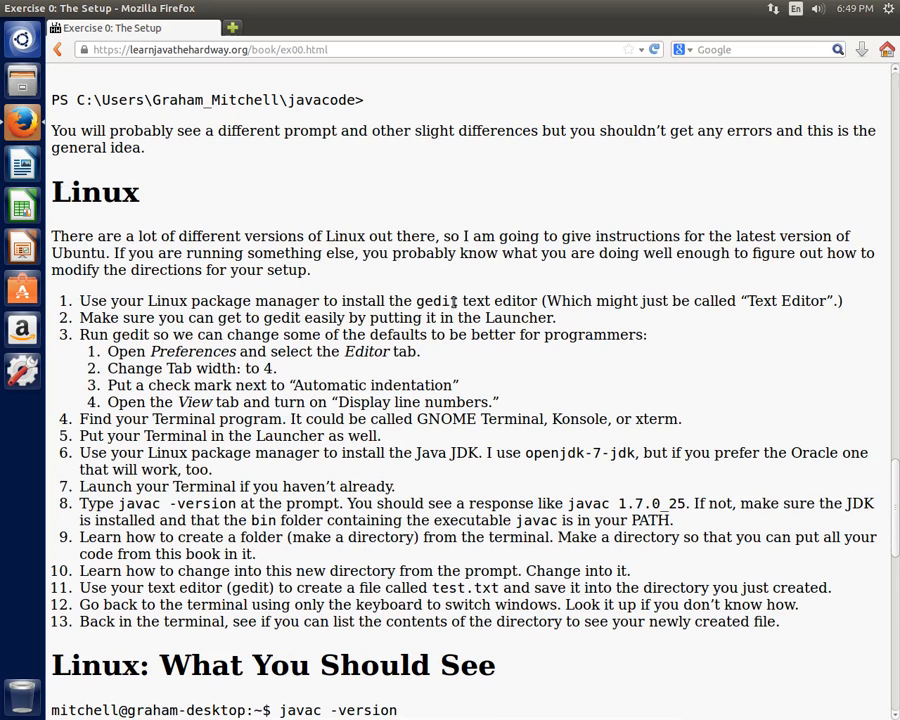
mouse_move(188, 236)
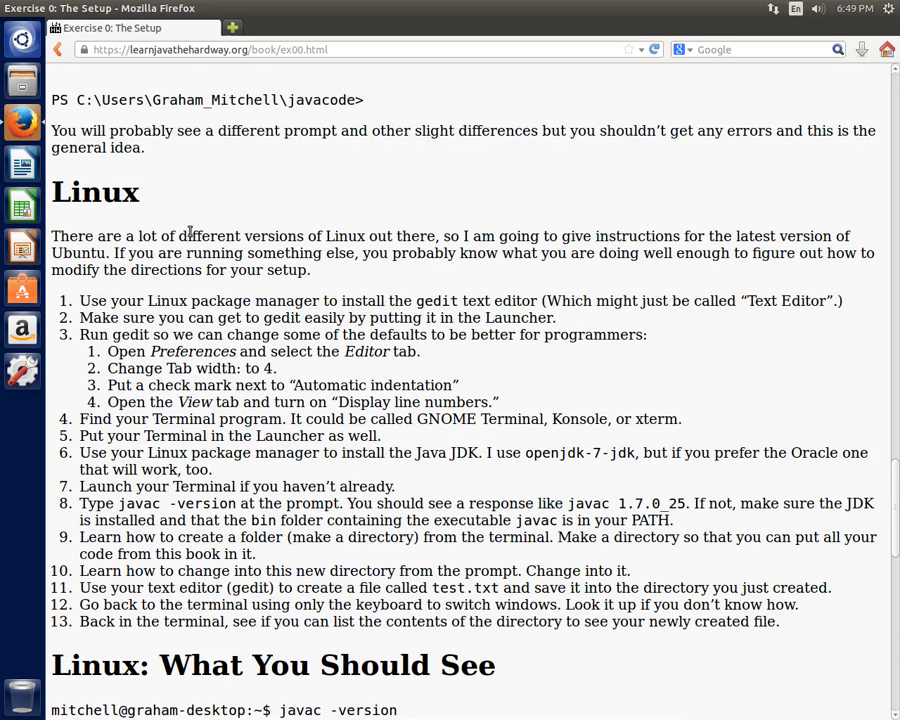
mouse_move(22, 40)
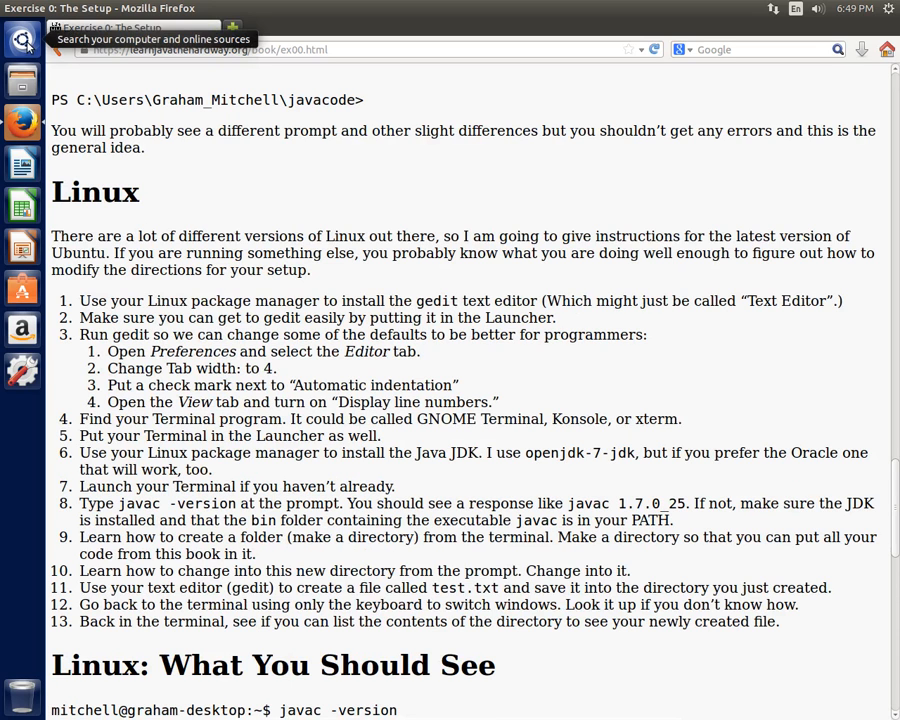
Search the Dash for "ged" and launch the gedit Text Editor with an empty document.
click(22, 38)
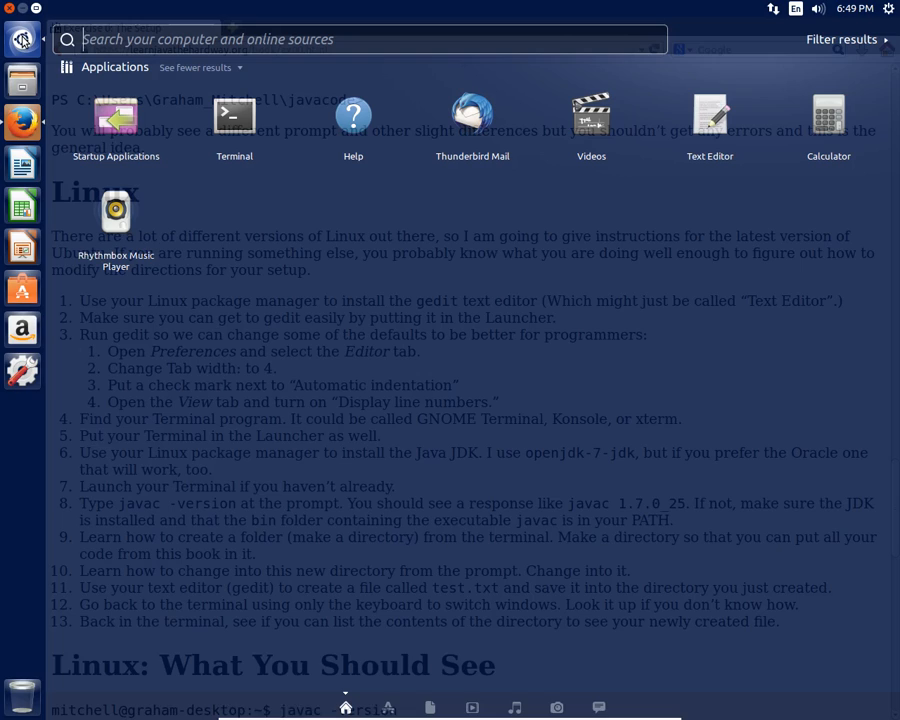
click(22, 38)
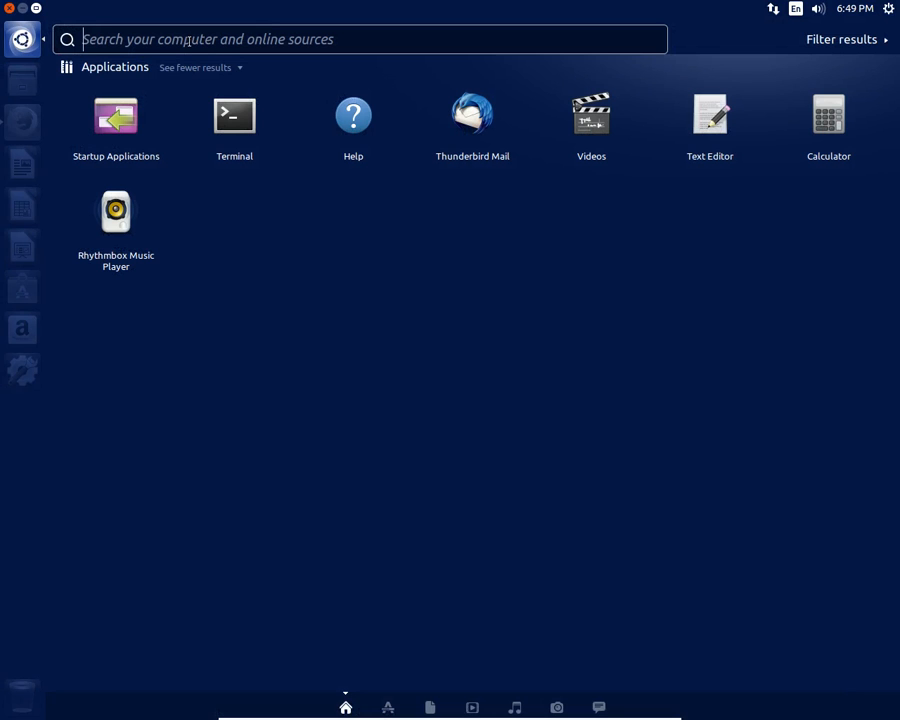
text(g)
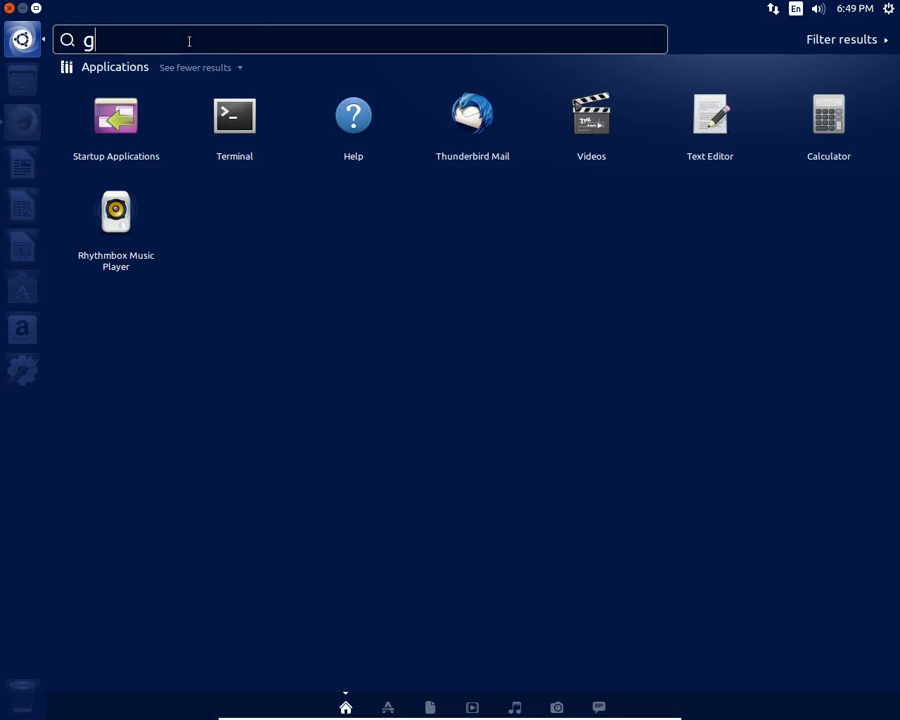
text(e)
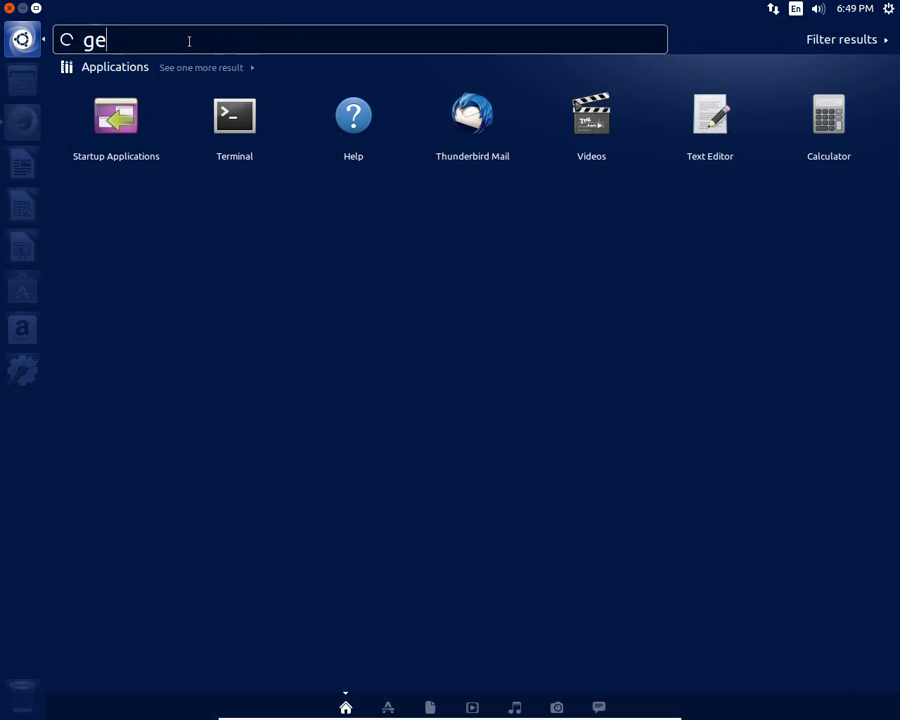
text(d)
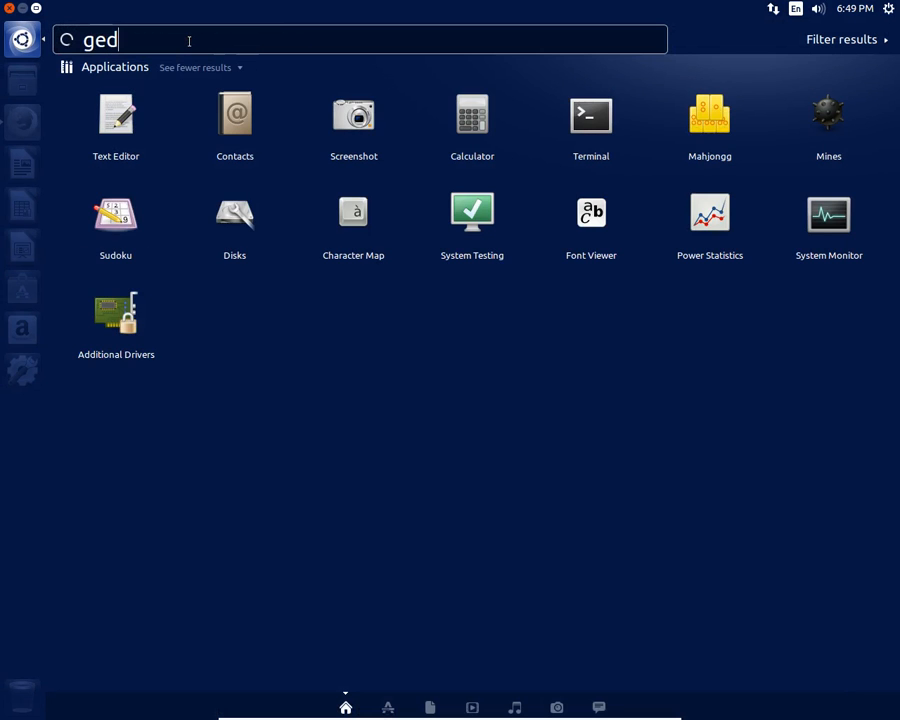
click(194, 68)
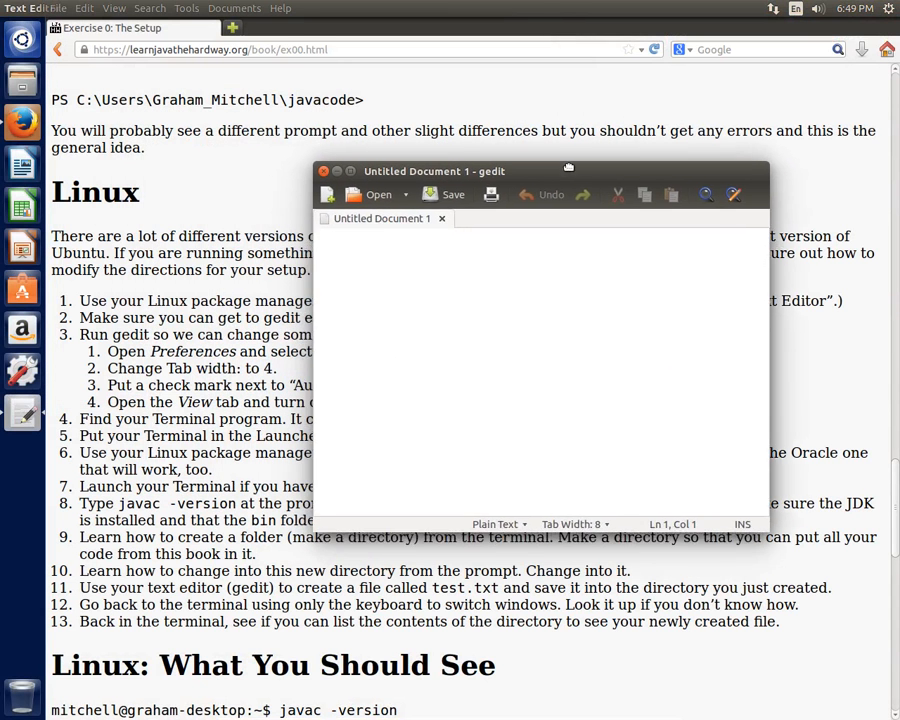
Move the gedit window over the tutorial and bring up the Edit menu.
drag(540, 170, 610, 162)
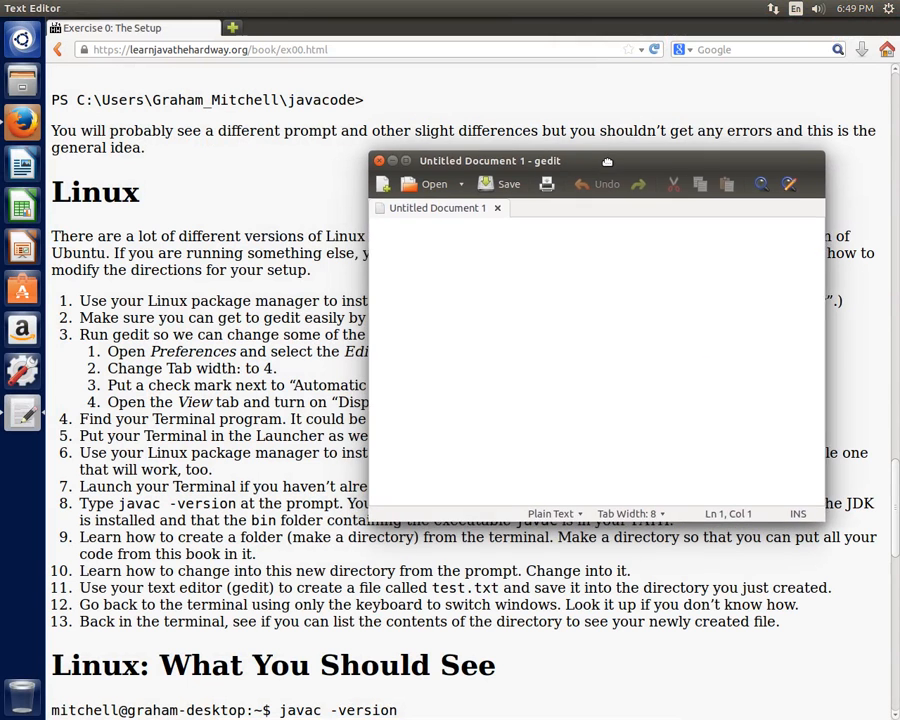
drag(490, 160, 476, 192)
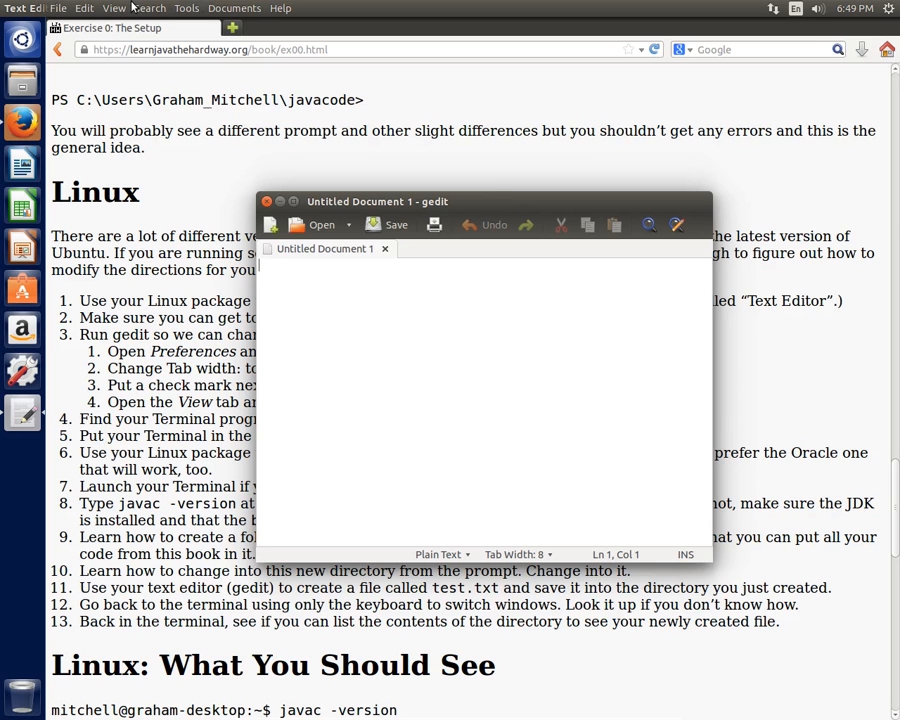
click(84, 8)
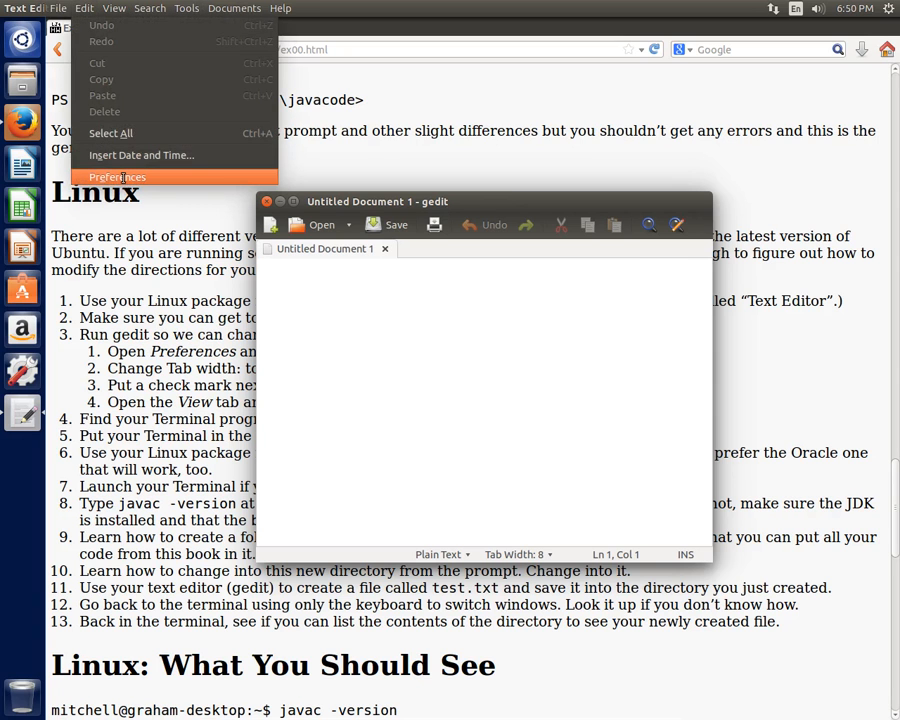
In gedit Preferences enable line numbers, tab width 4 and automatic indentation, then close the dialog.
click(116, 176)
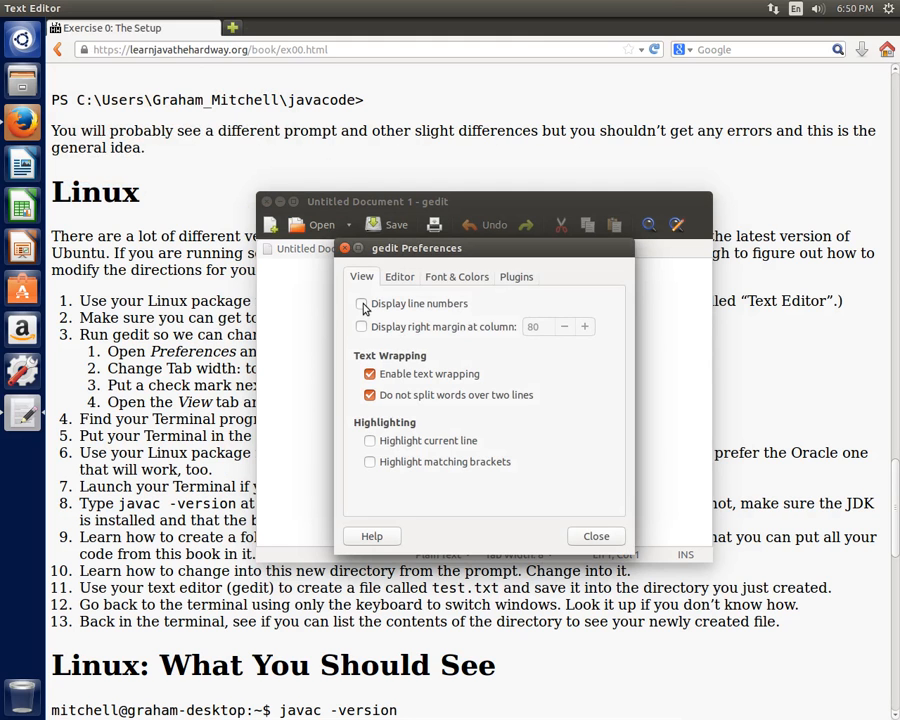
click(360, 304)
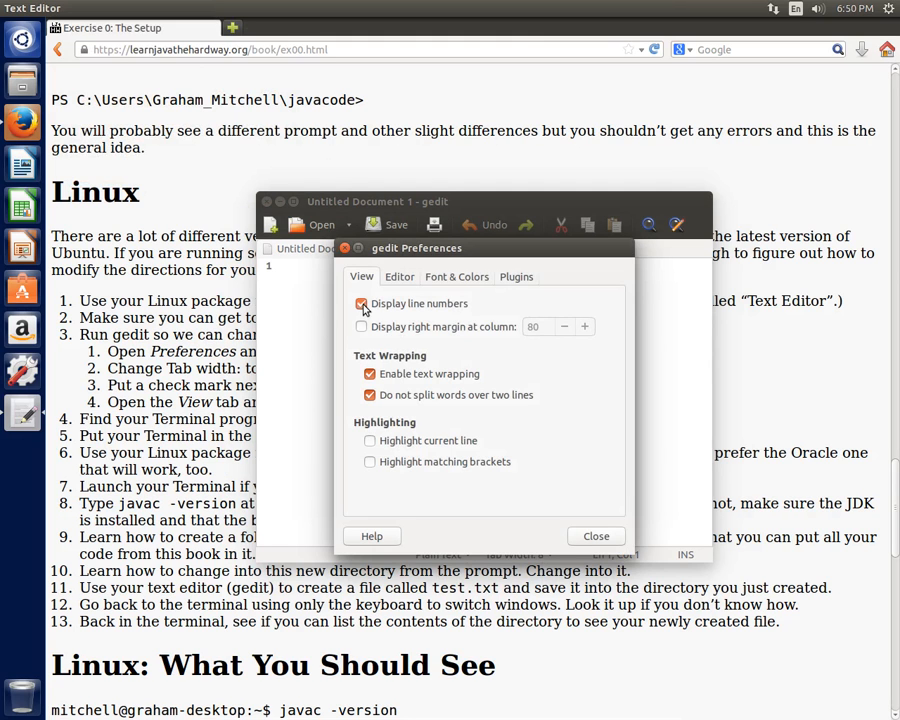
click(398, 276)
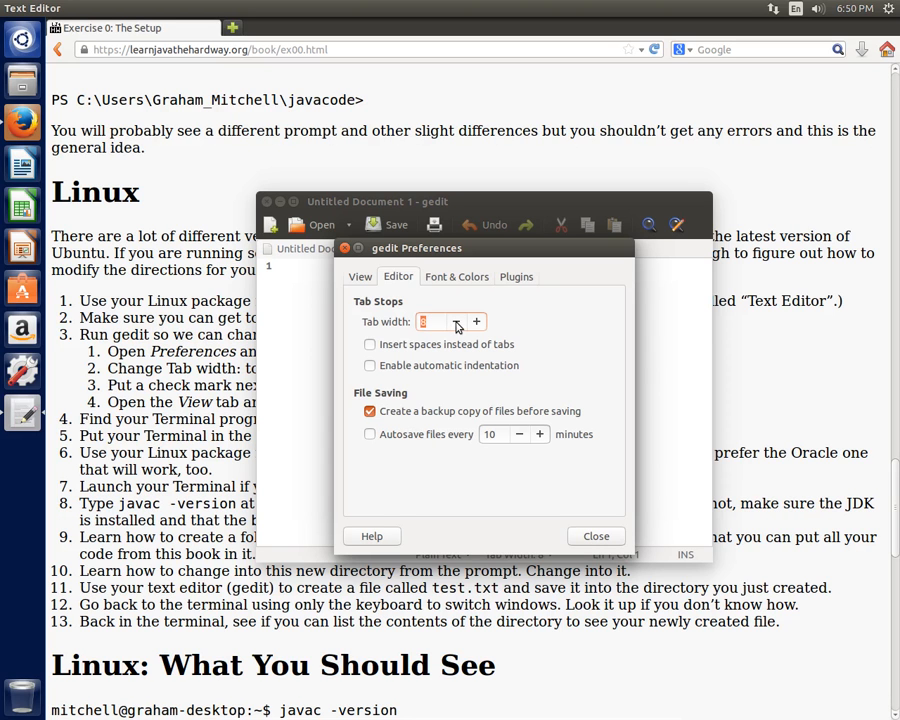
click(456, 320)
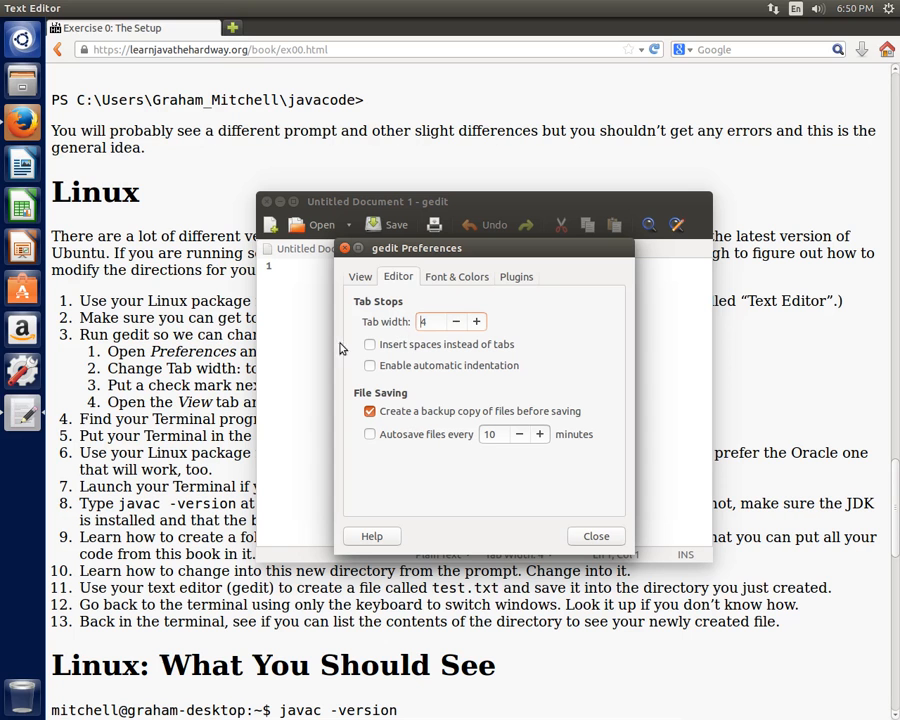
mouse_move(576, 538)
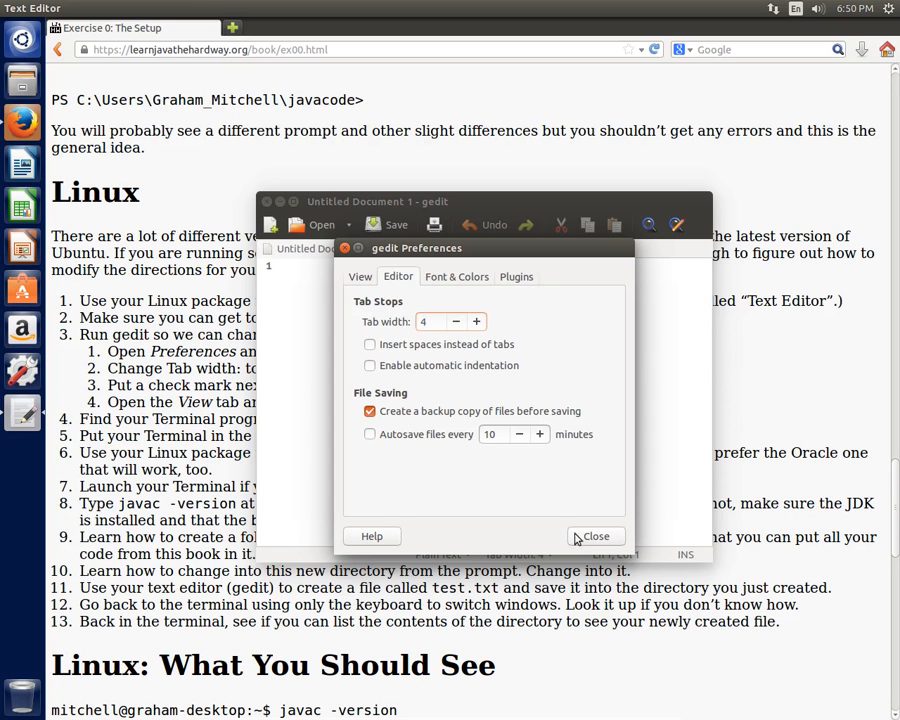
click(596, 536)
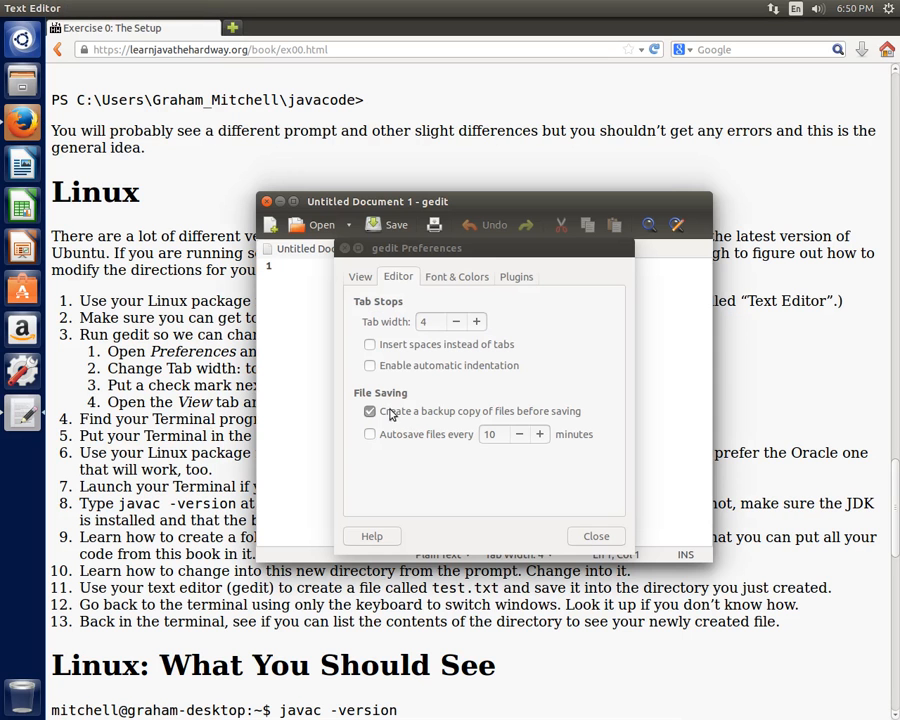
click(370, 364)
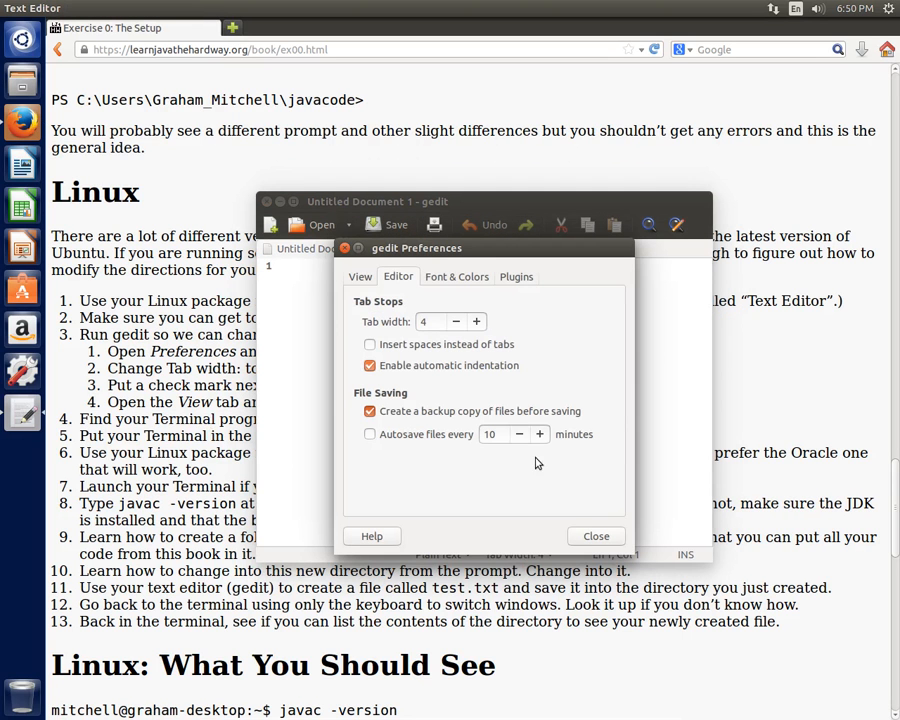
mouse_move(596, 536)
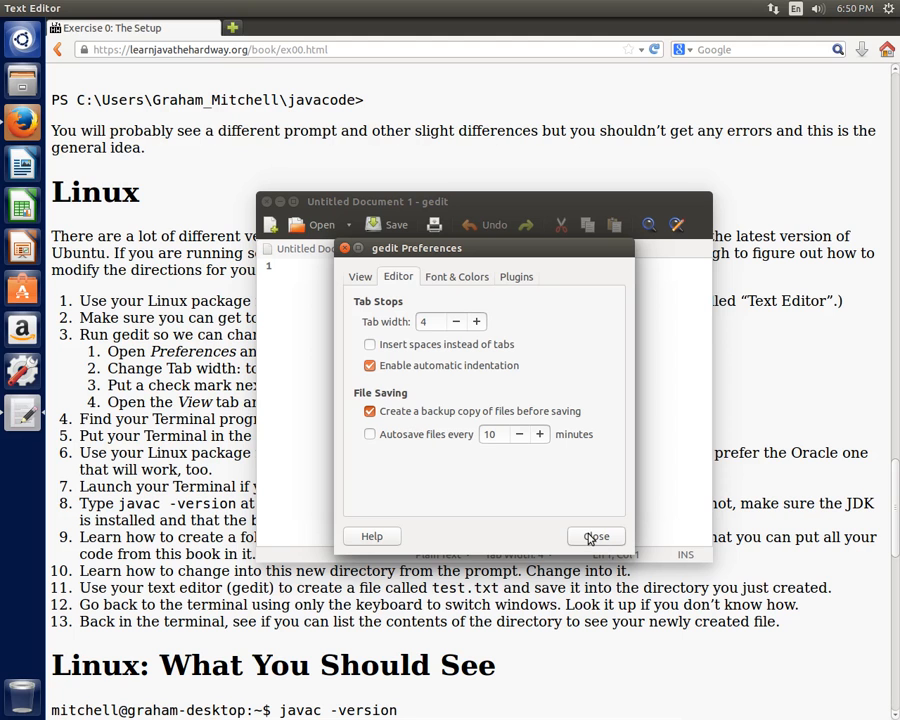
click(596, 536)
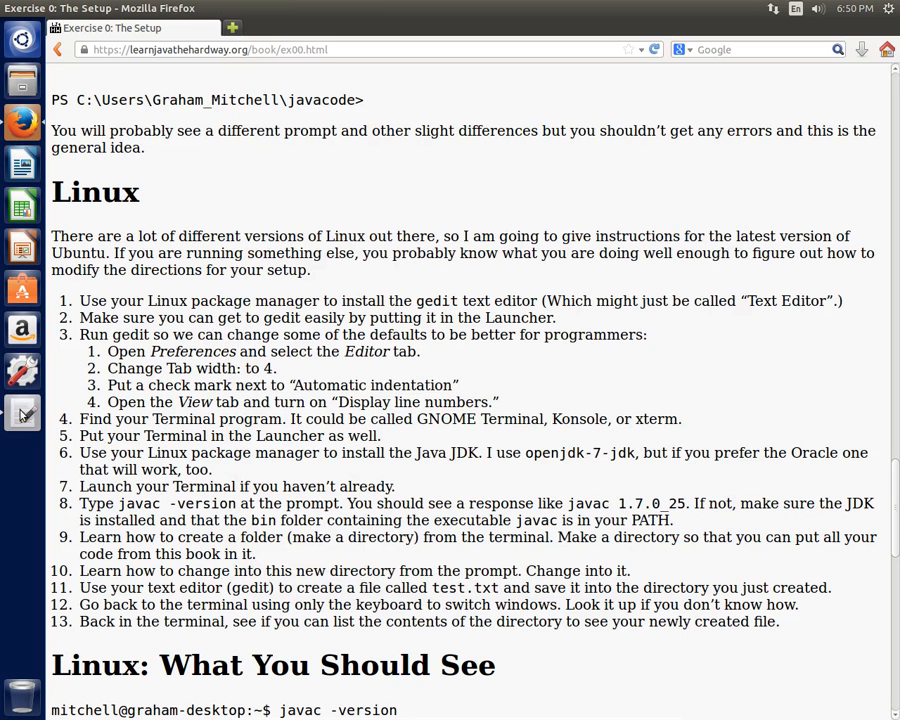
click(22, 412)
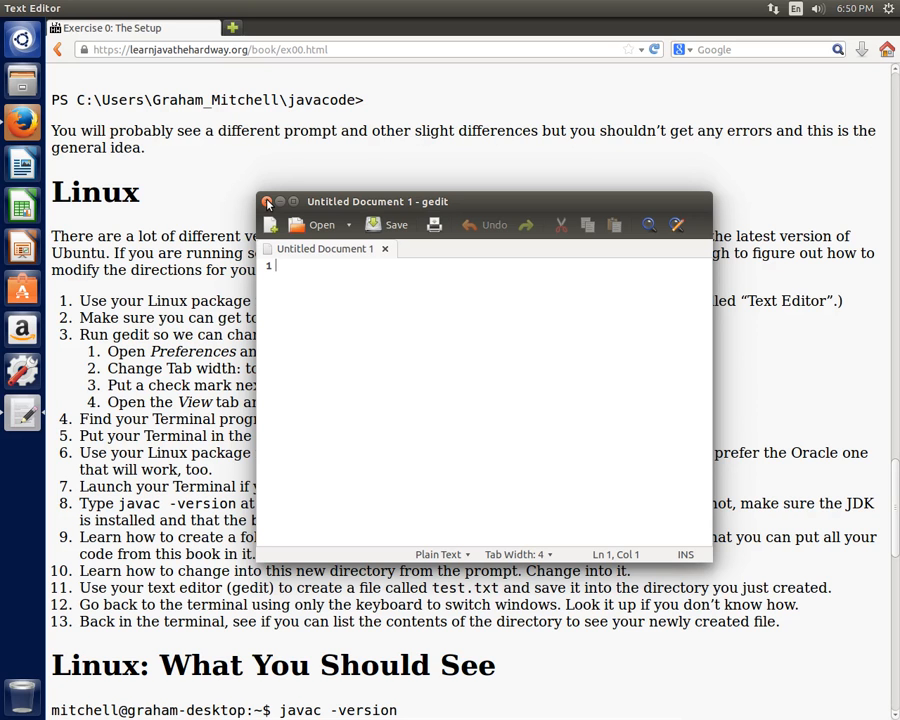
mouse_move(22, 412)
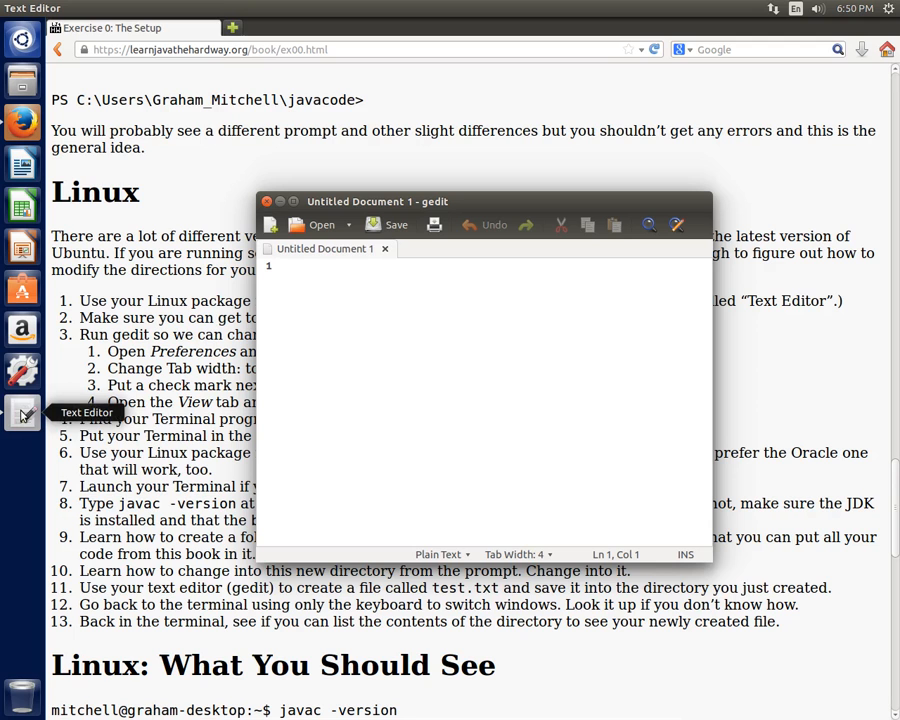
right_click(22, 412)
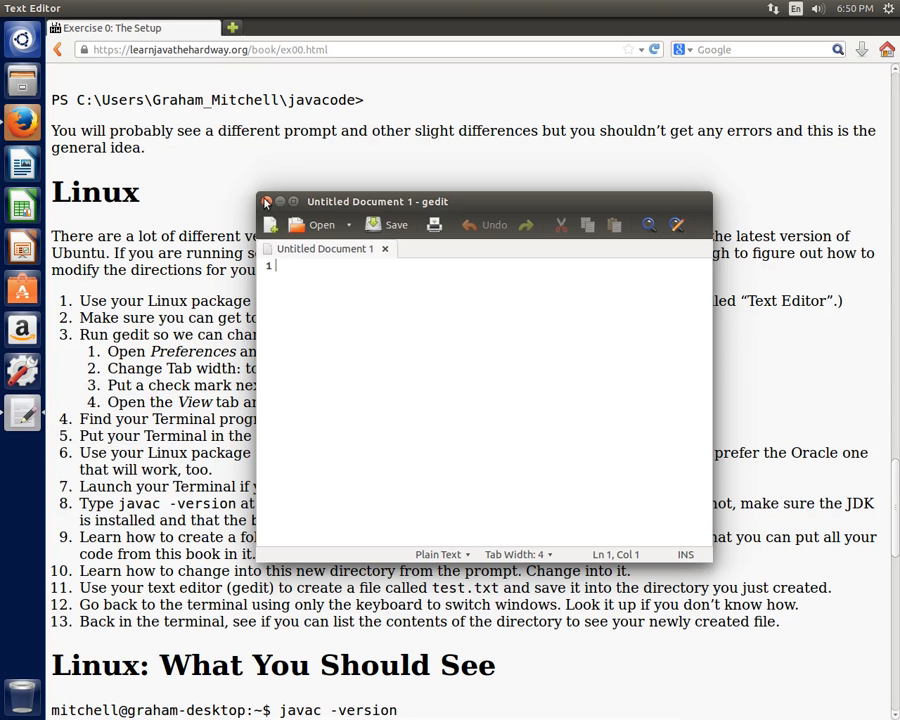
click(266, 200)
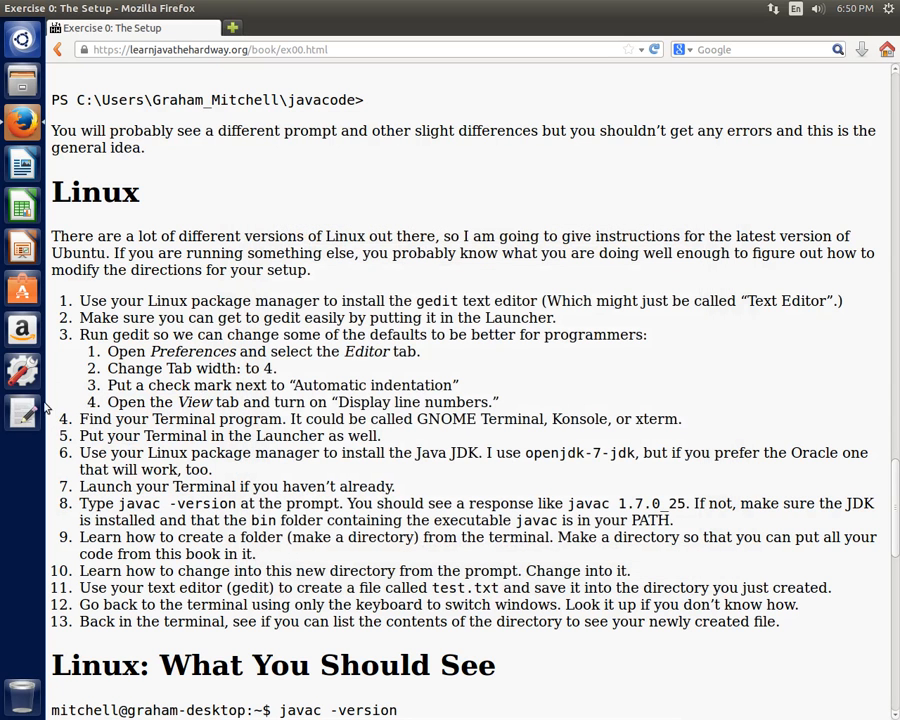
mouse_move(284, 380)
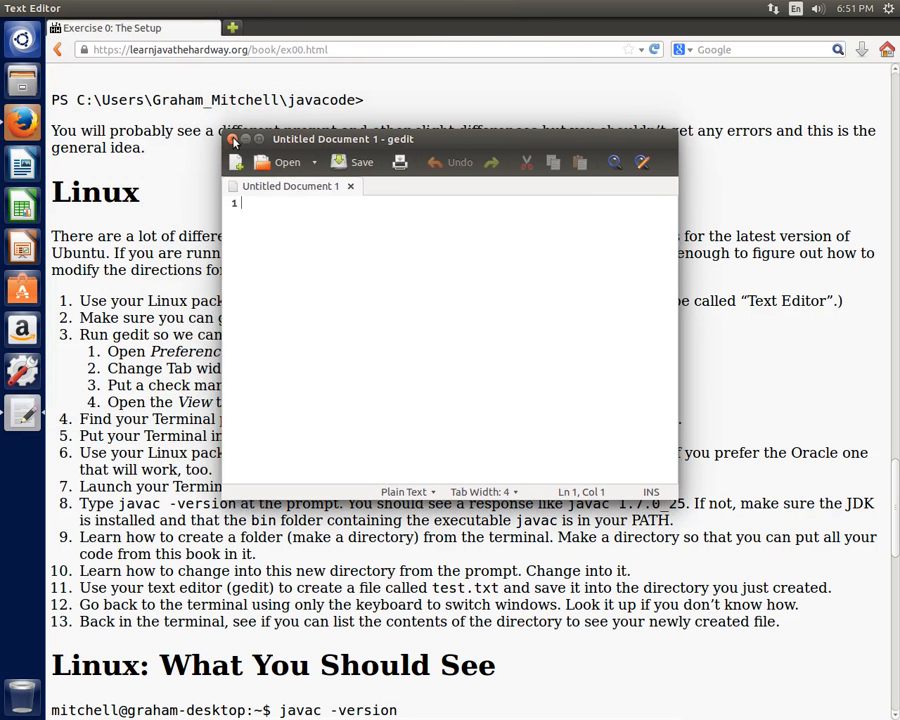
click(234, 140)
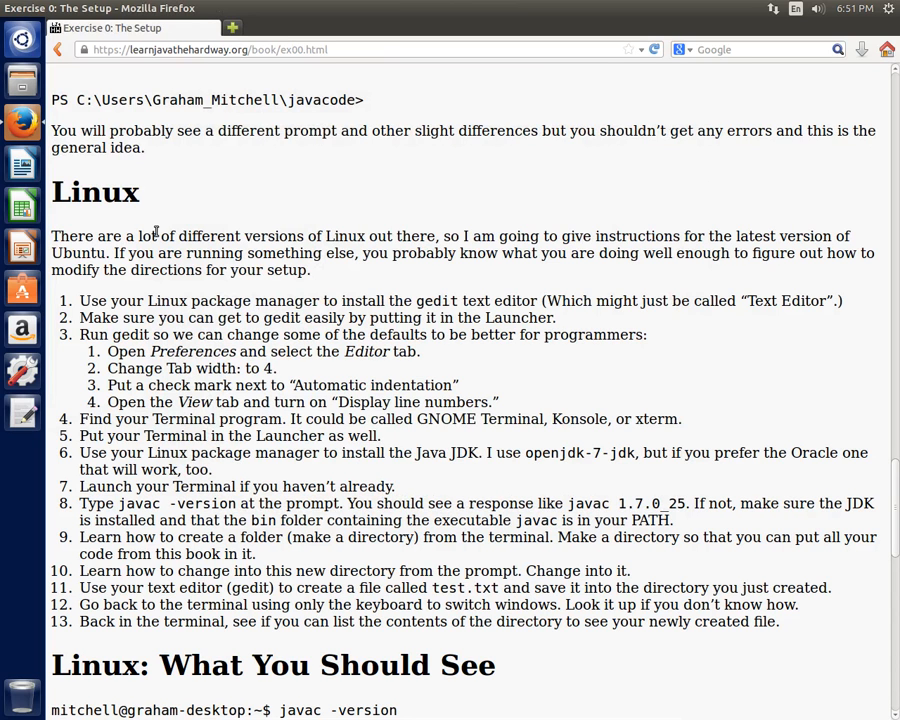
click(22, 36)
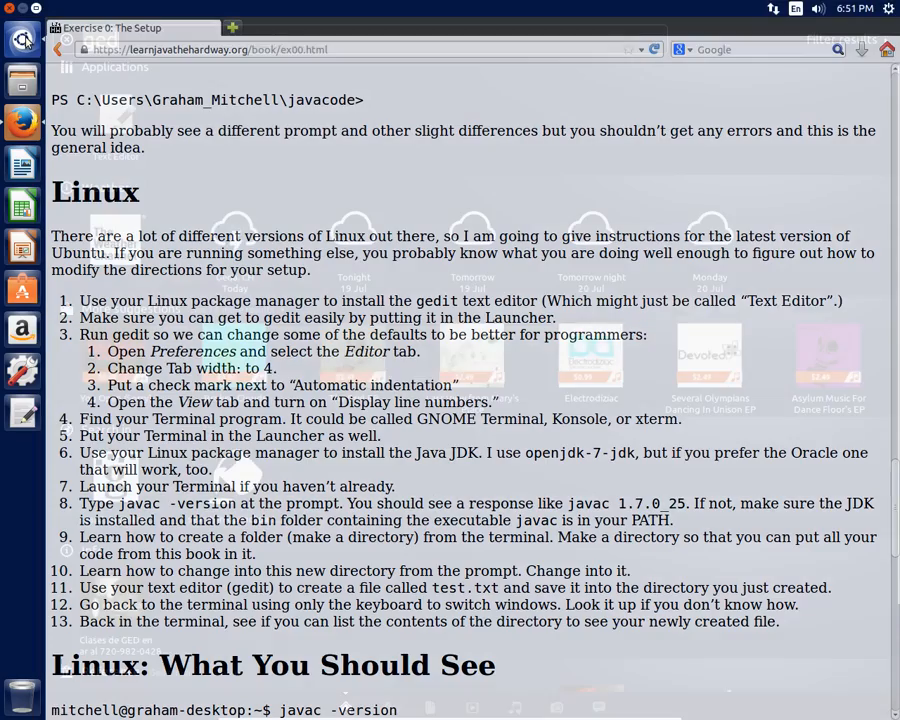
Search the Dash for "term" to find the Terminal application.
text(ged)
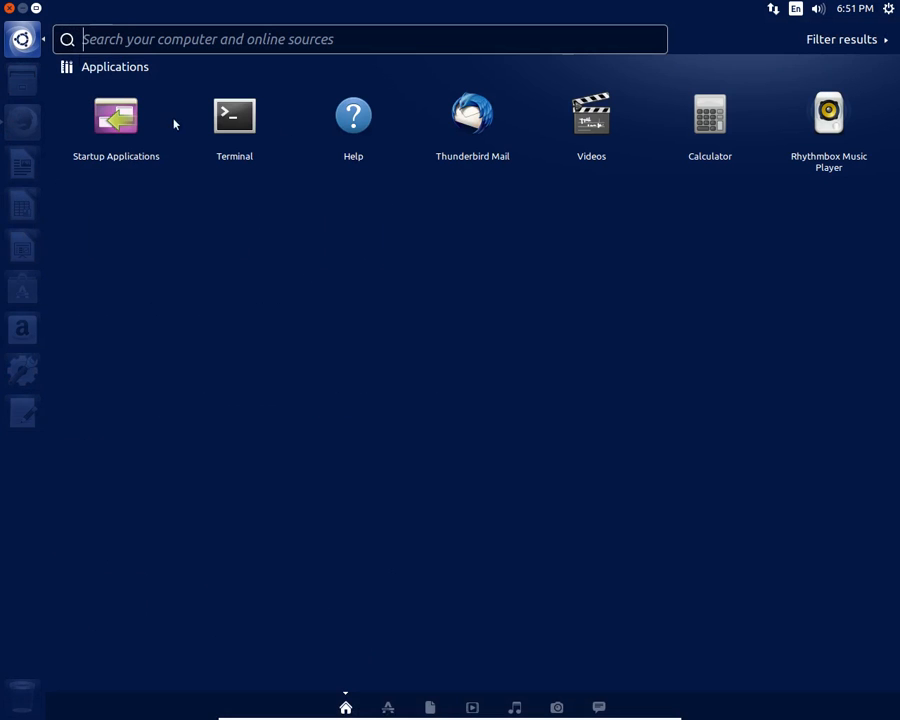
mouse_move(234, 114)
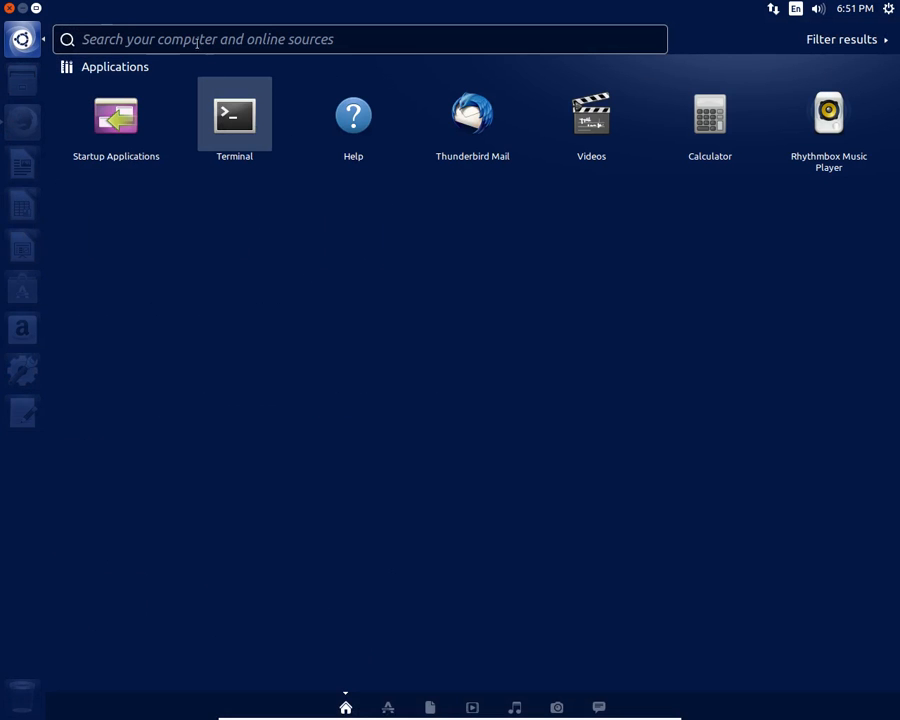
click(376, 40)
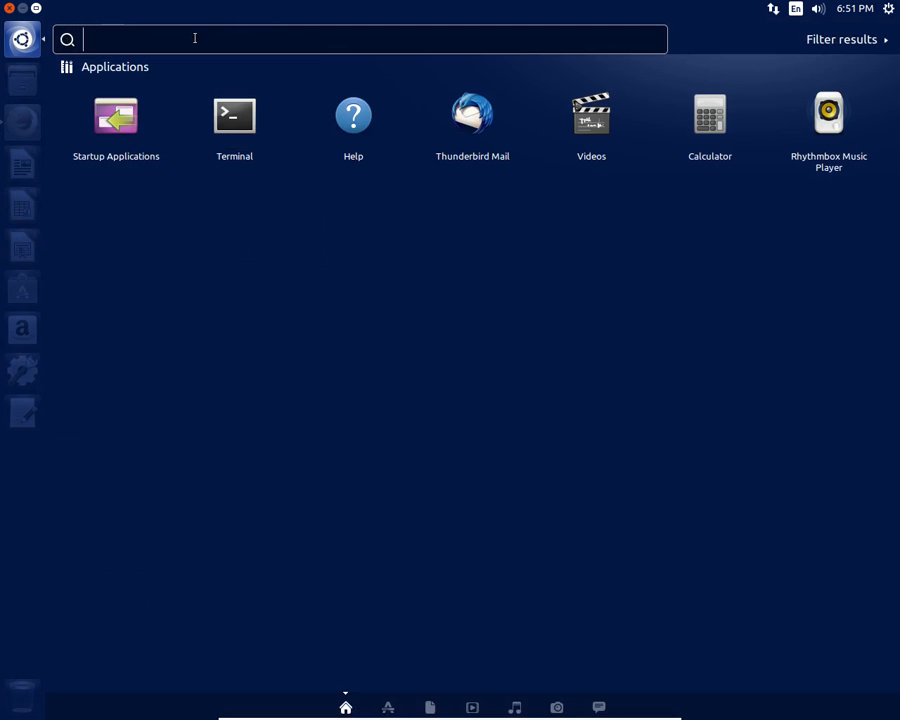
text(ter)
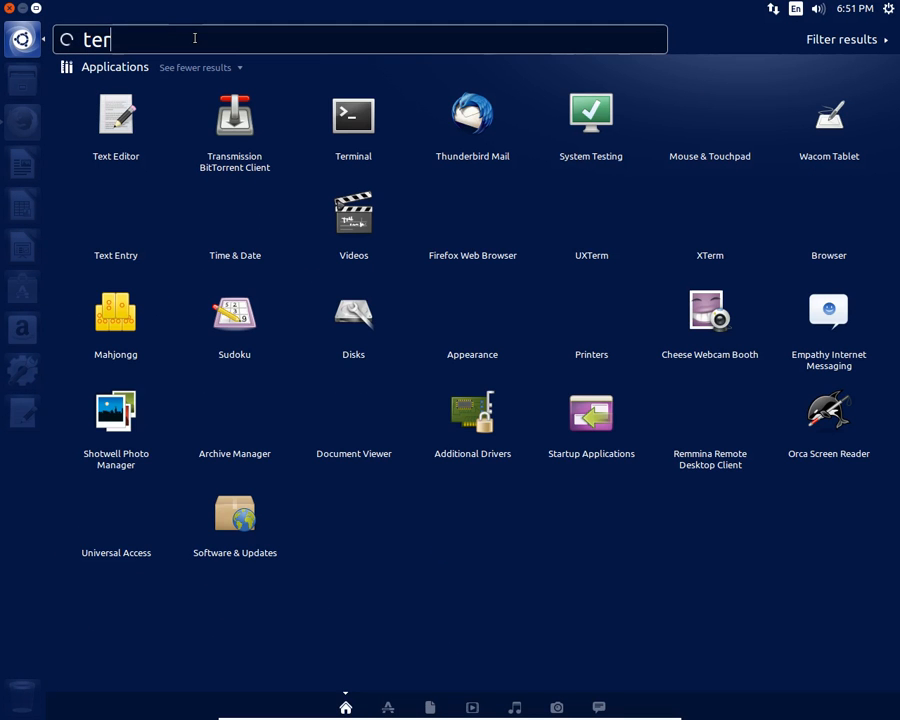
text(m)
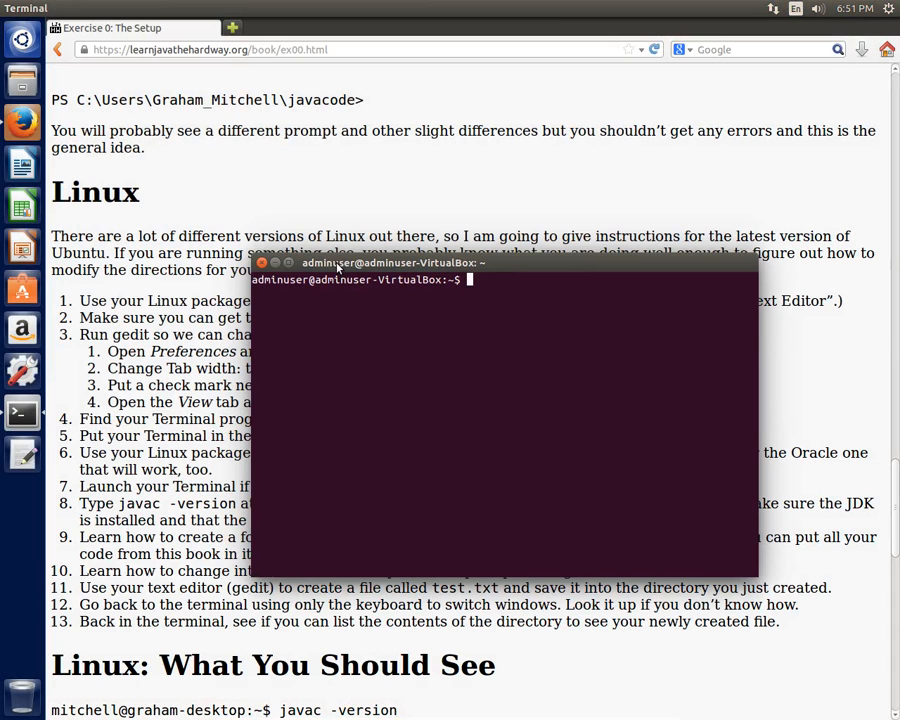
mouse_move(22, 412)
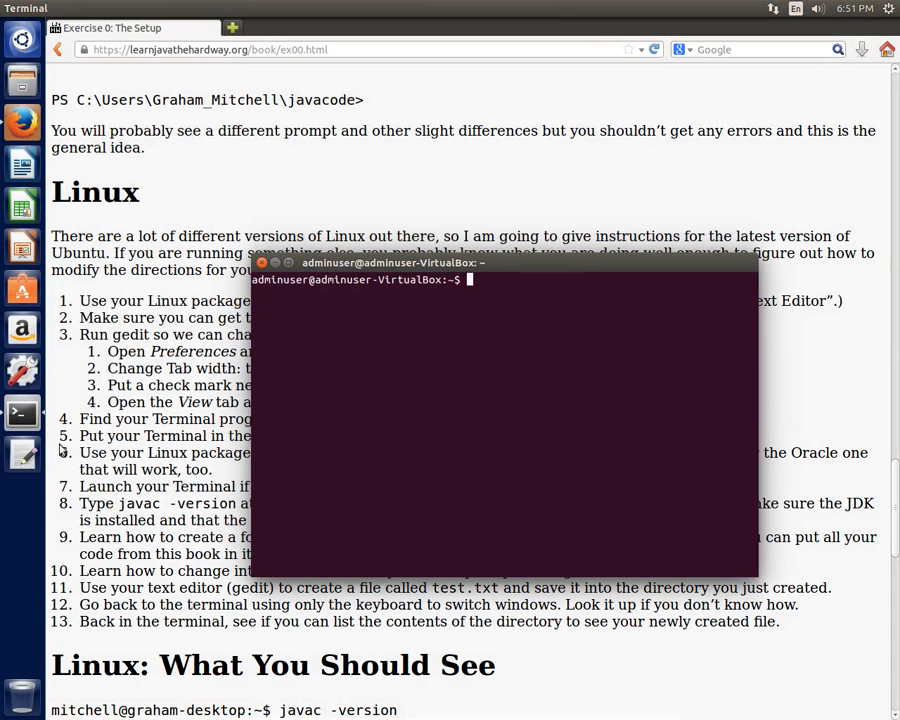
mouse_move(360, 390)
text(ls)
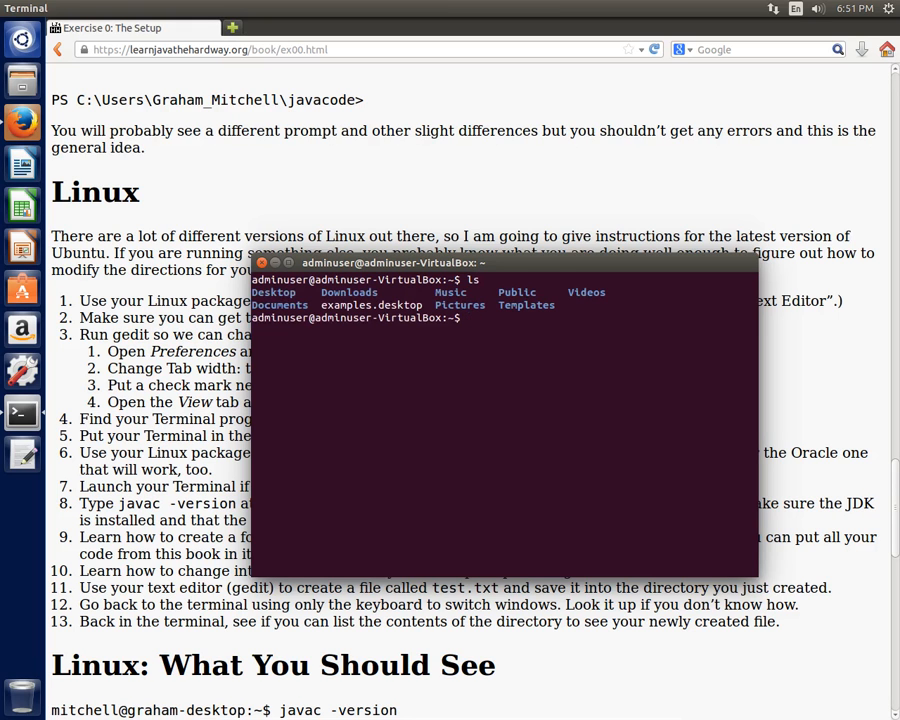
Run javac -version to find it missing, then enter sudo apt-get install openjdk-7-jdk.
text(javac -version)
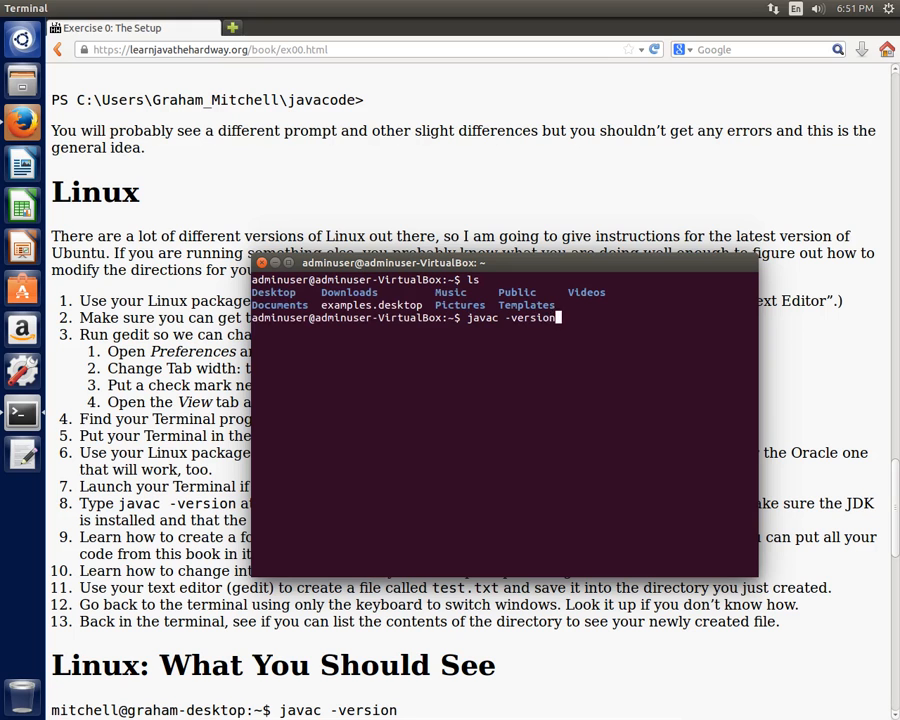
key(Return)
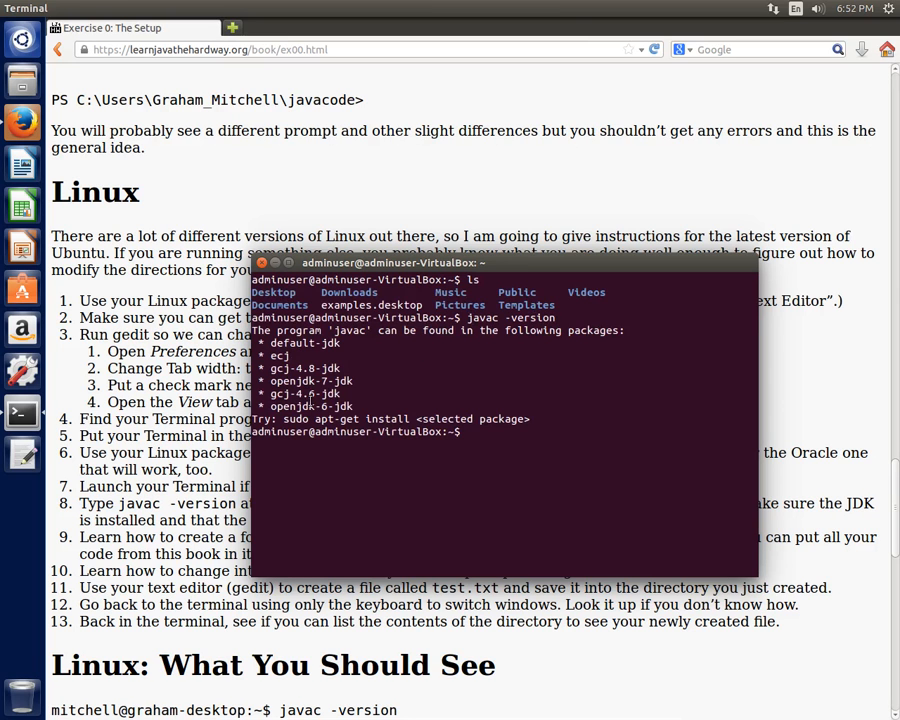
text(sudo)
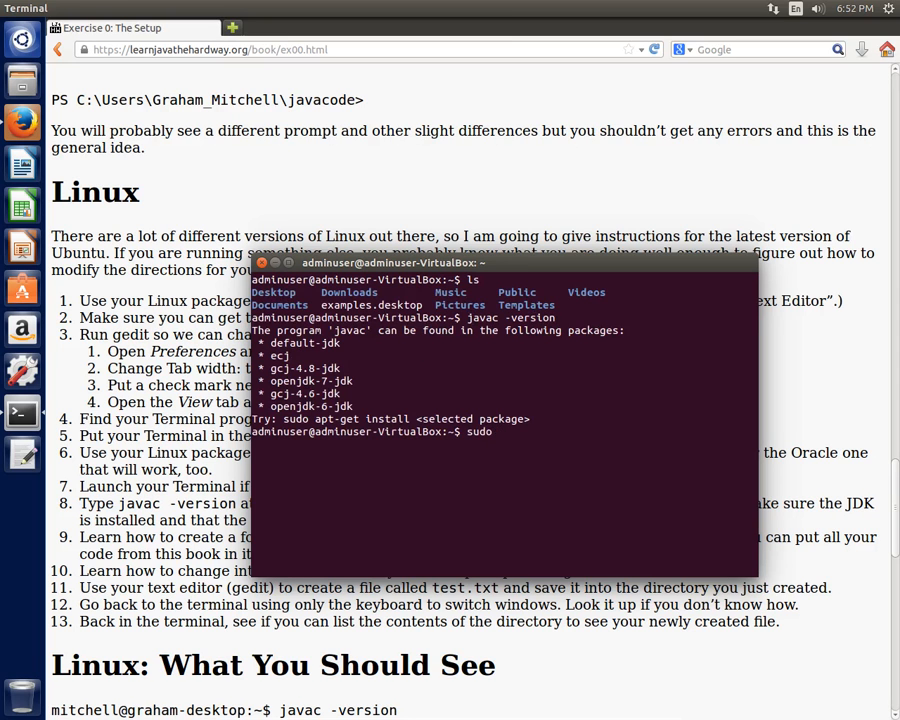
text(apt-get install)
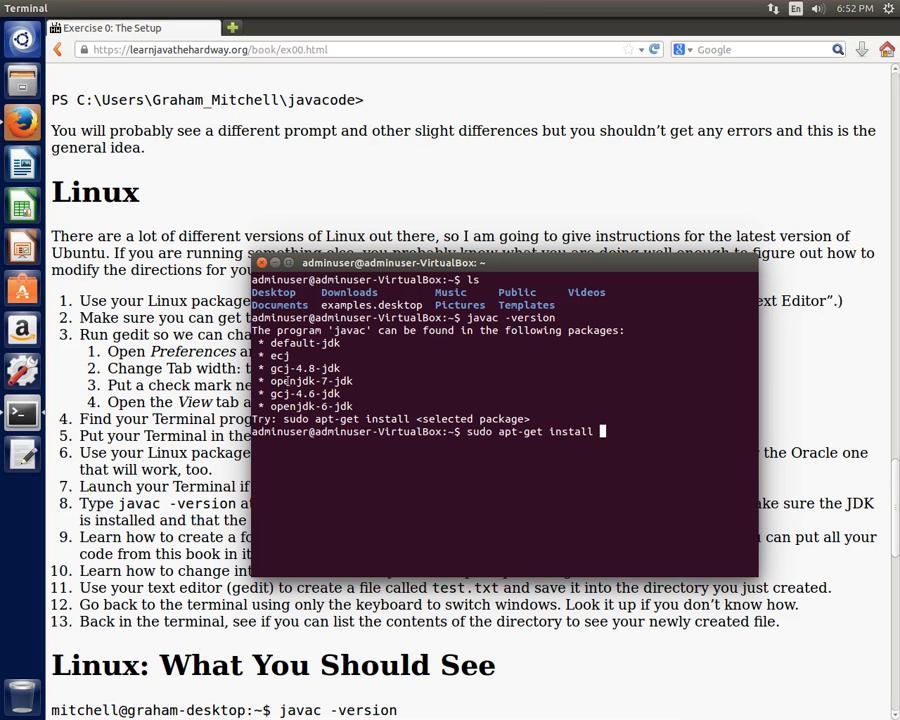
text(openjdk-7-jdk)
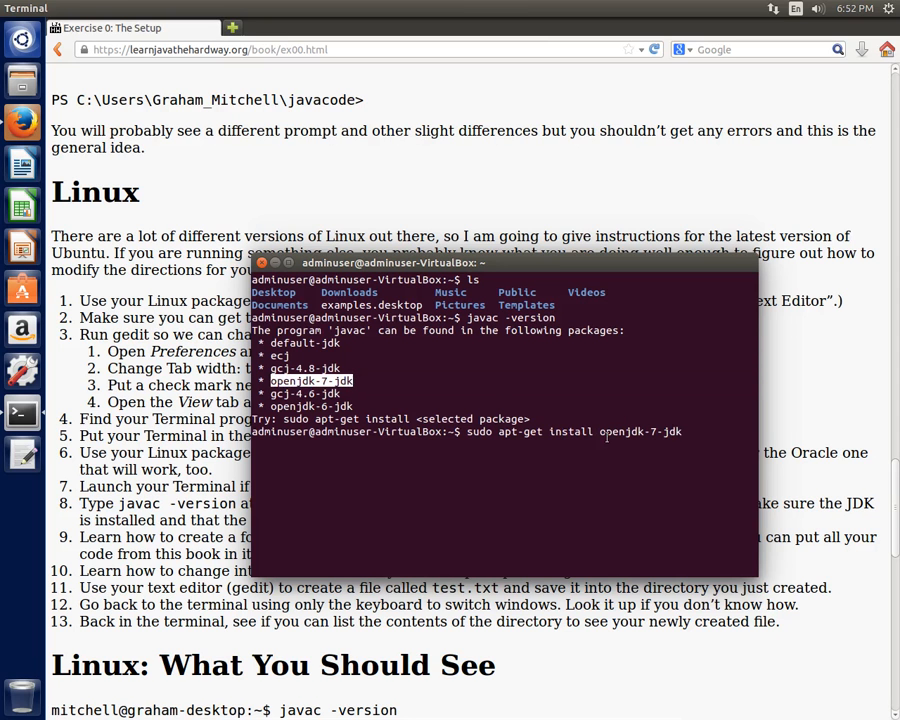
mouse_move(684, 432)
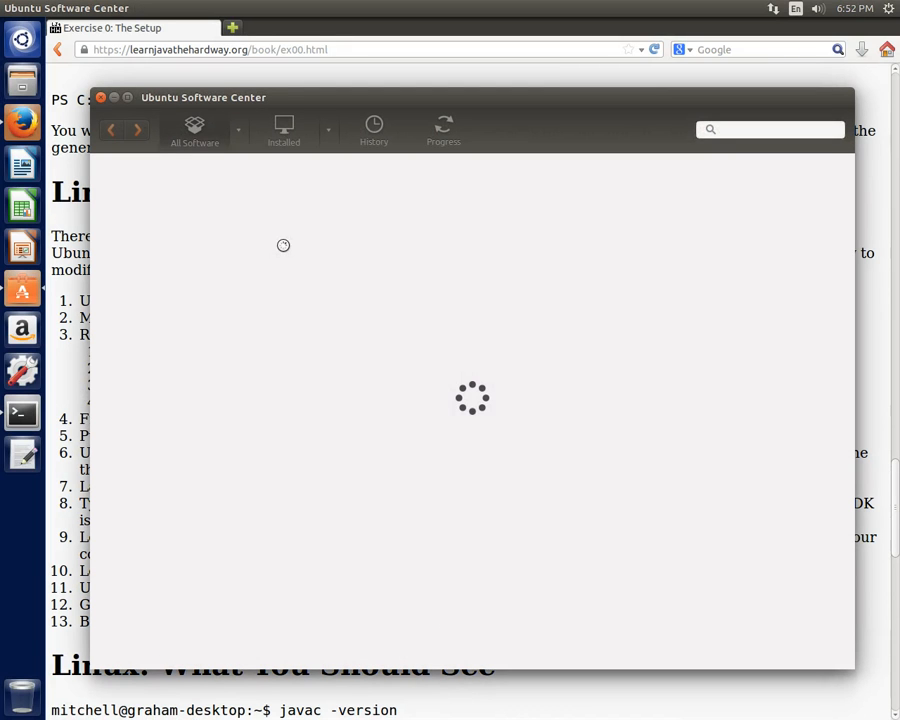
mouse_move(448, 252)
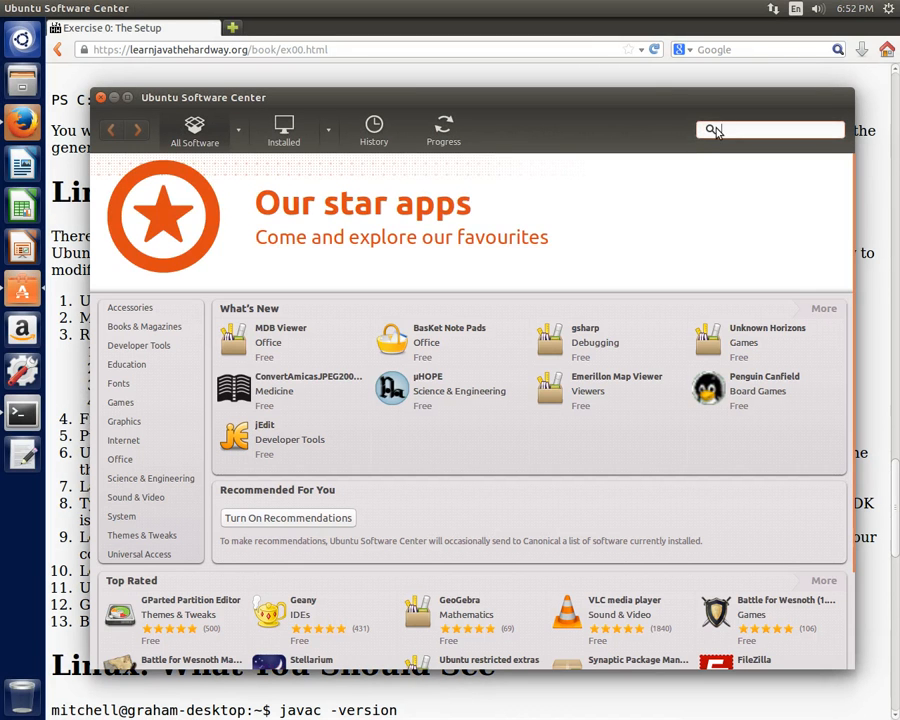
Search Ubuntu Software Center for "jdk" and show the technical items in the results.
text(jdk)
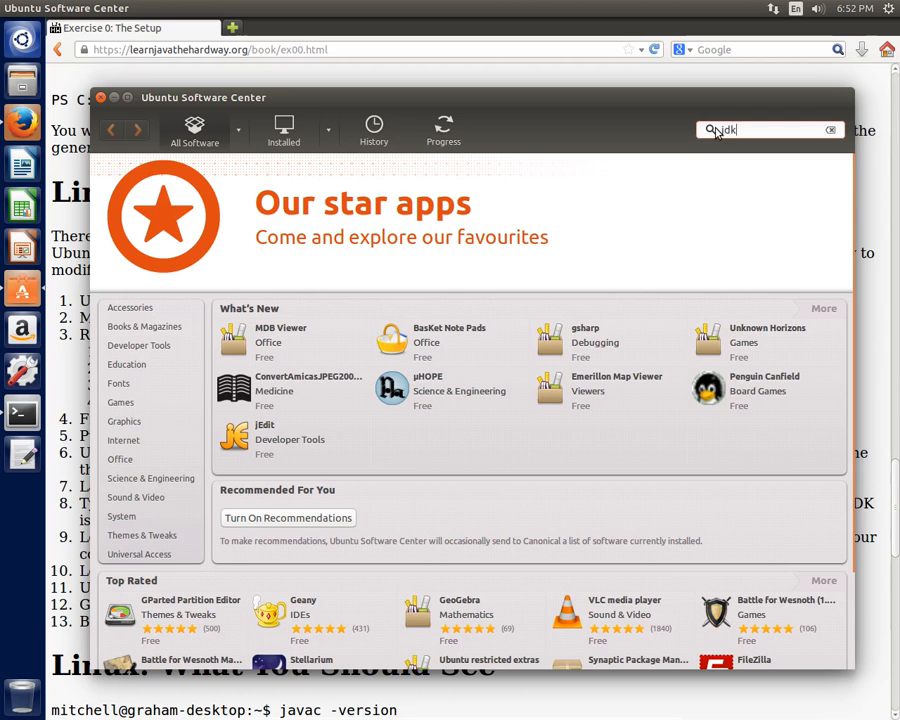
key(Return)
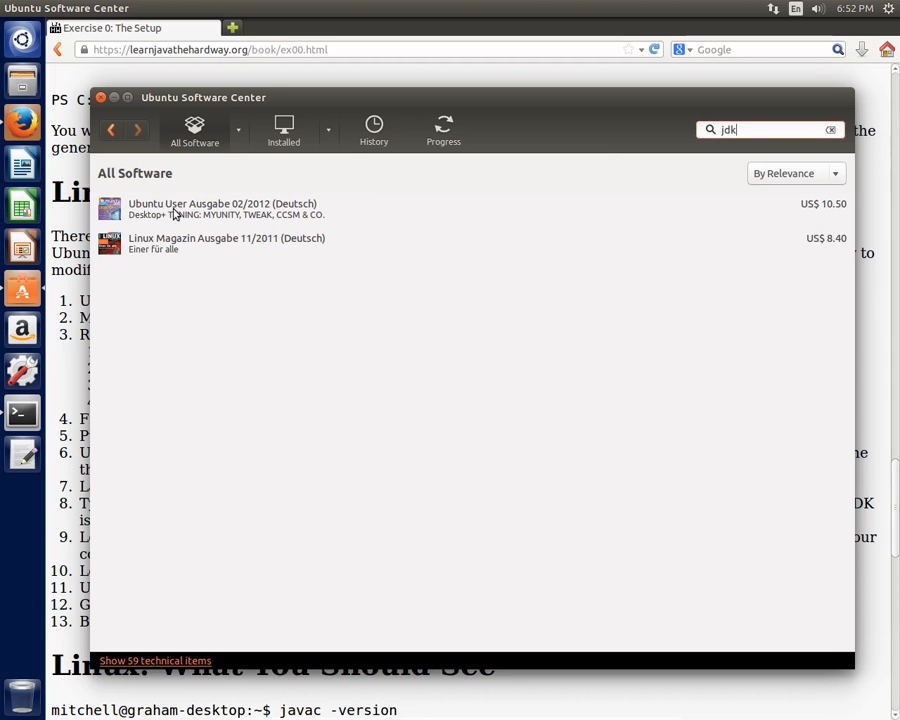
mouse_move(152, 672)
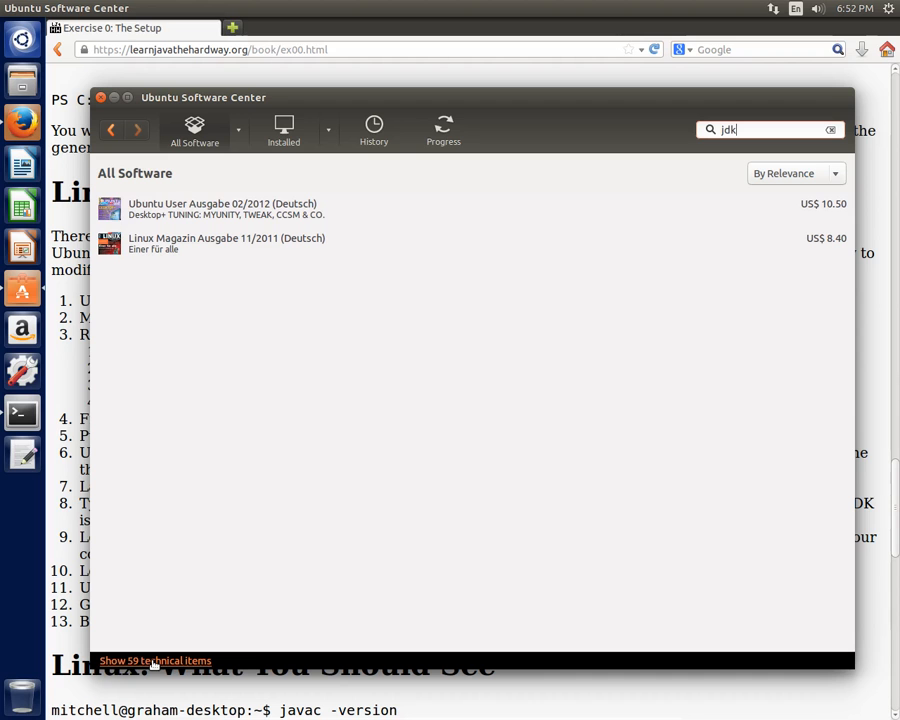
click(156, 660)
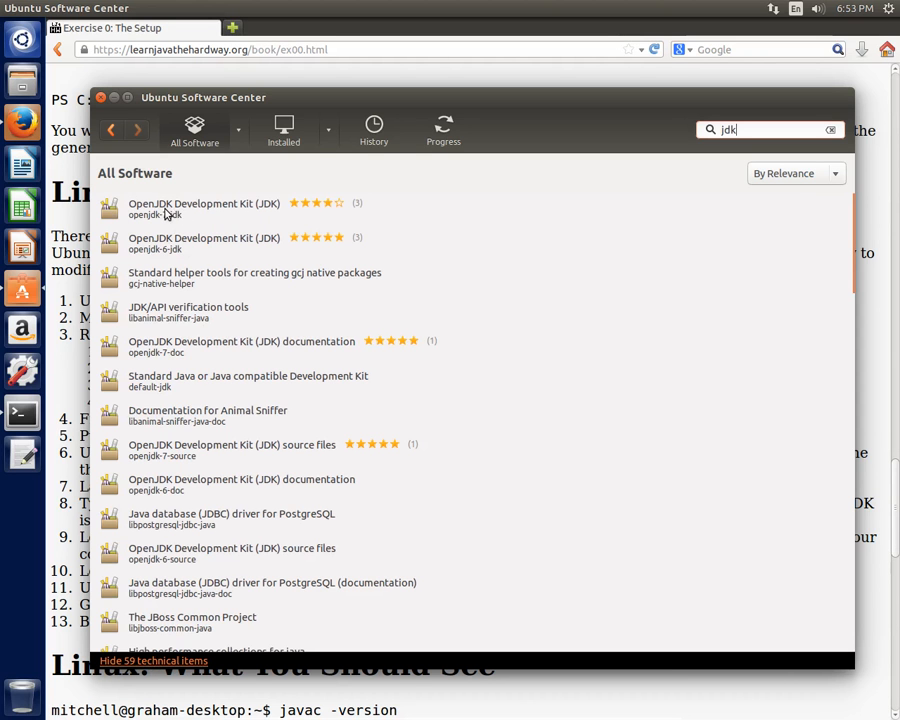
Install OpenJDK Development Kit (openjdk-7-jdk), authenticating with the administrator password.
click(204, 208)
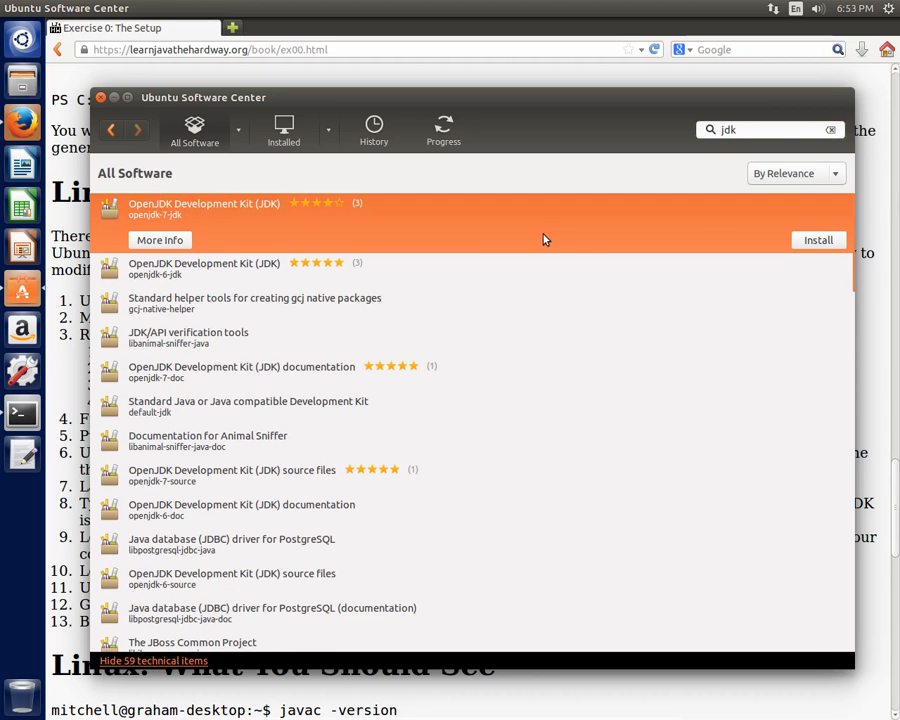
mouse_move(516, 248)
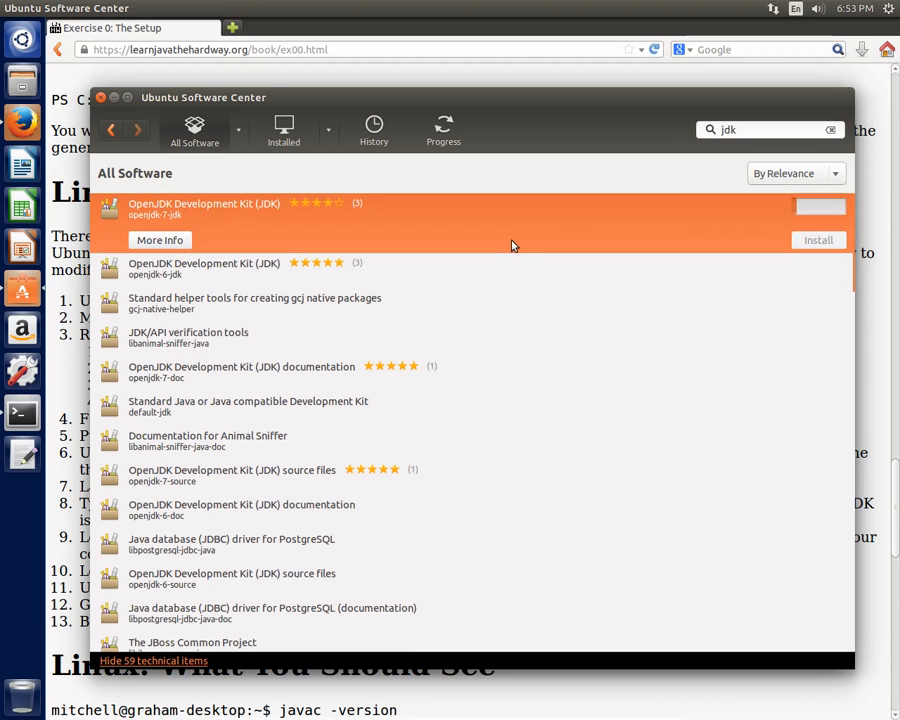
click(818, 240)
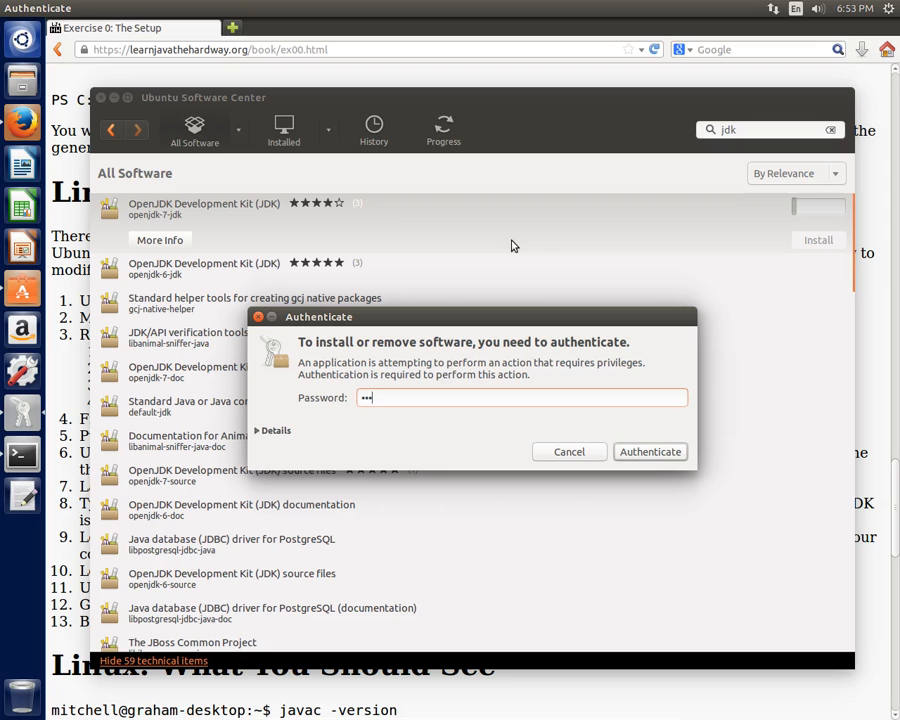
text(••)
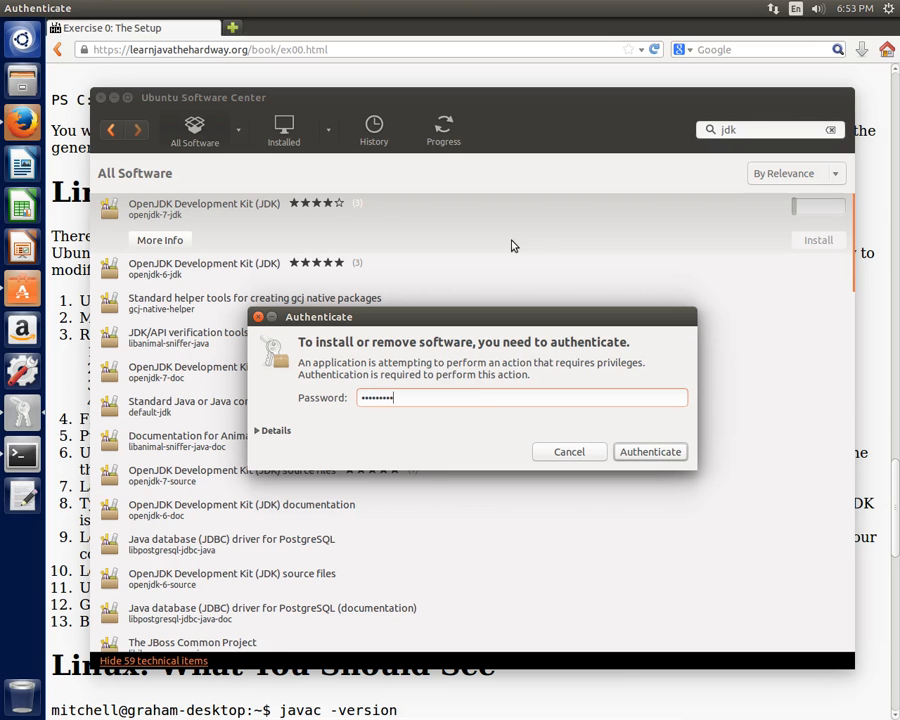
click(648, 452)
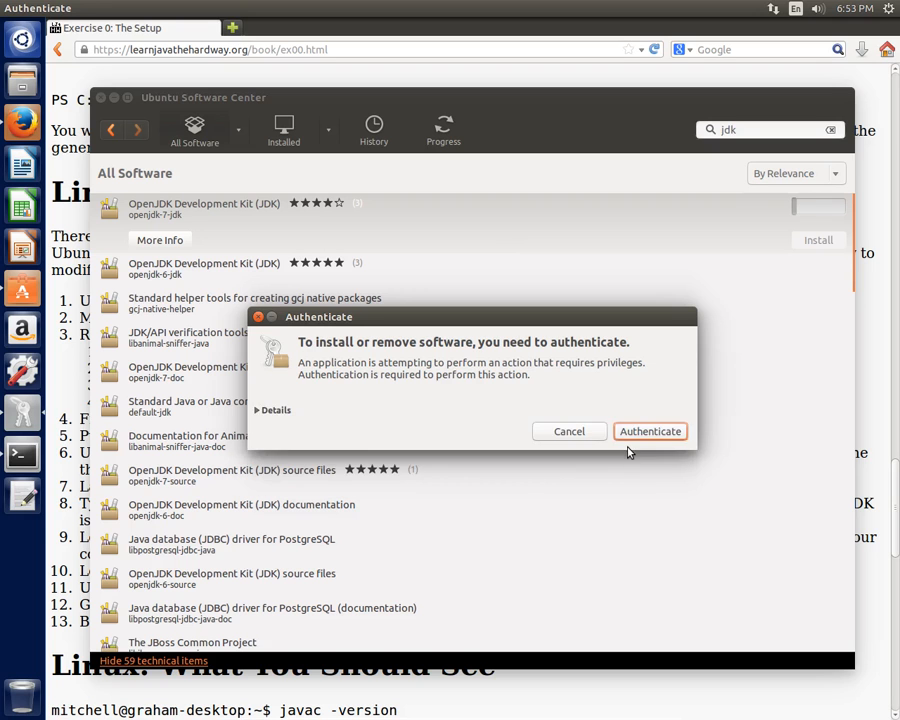
click(650, 432)
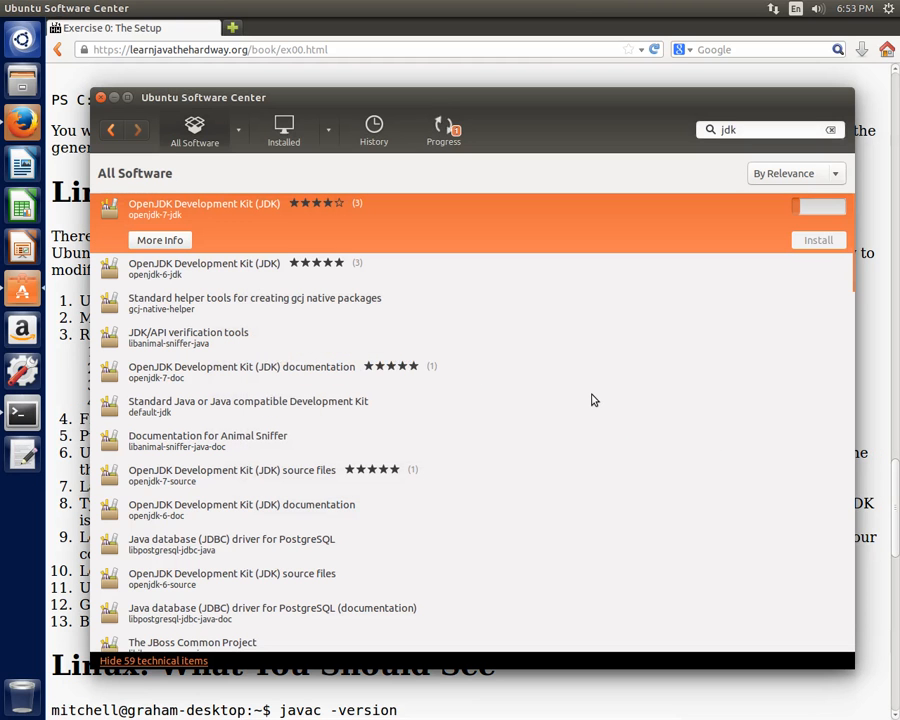
mouse_move(766, 232)
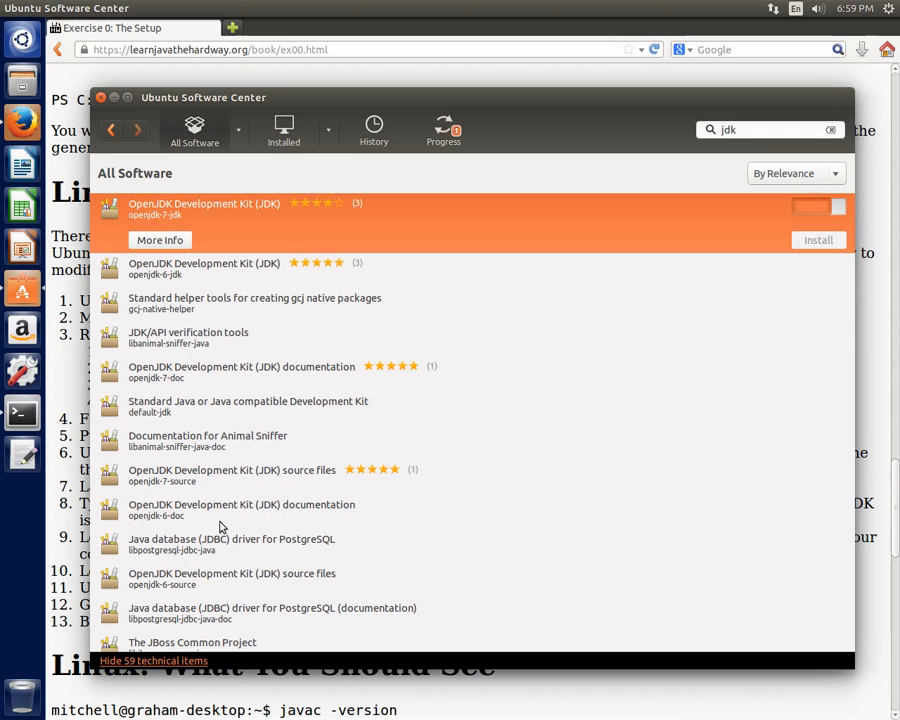
mouse_move(504, 308)
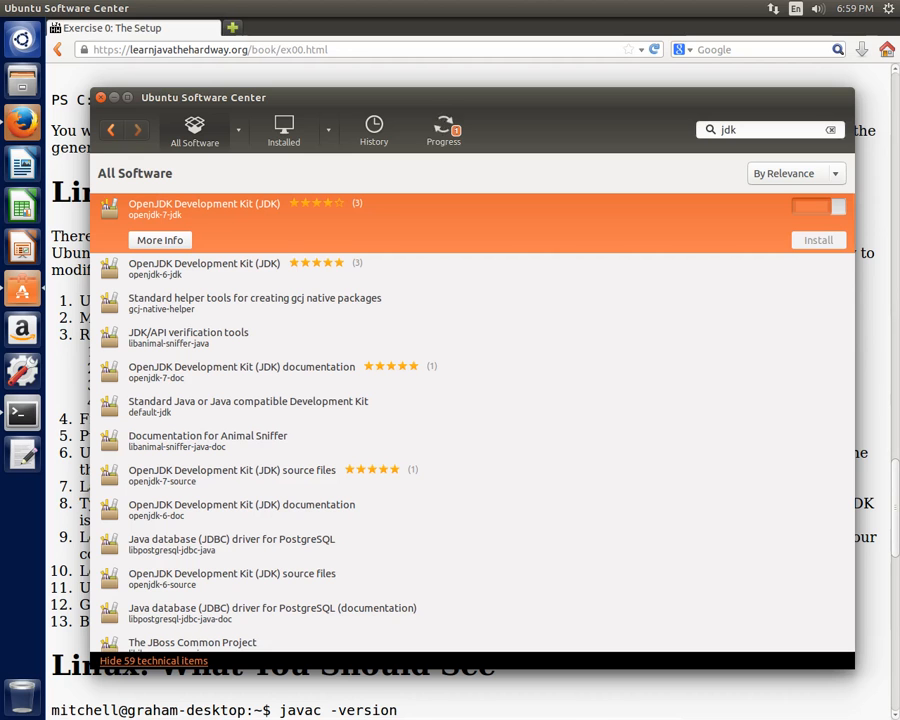
Let the openjdk-7-jdk installation finish, then close Ubuntu Software Center.
click(818, 240)
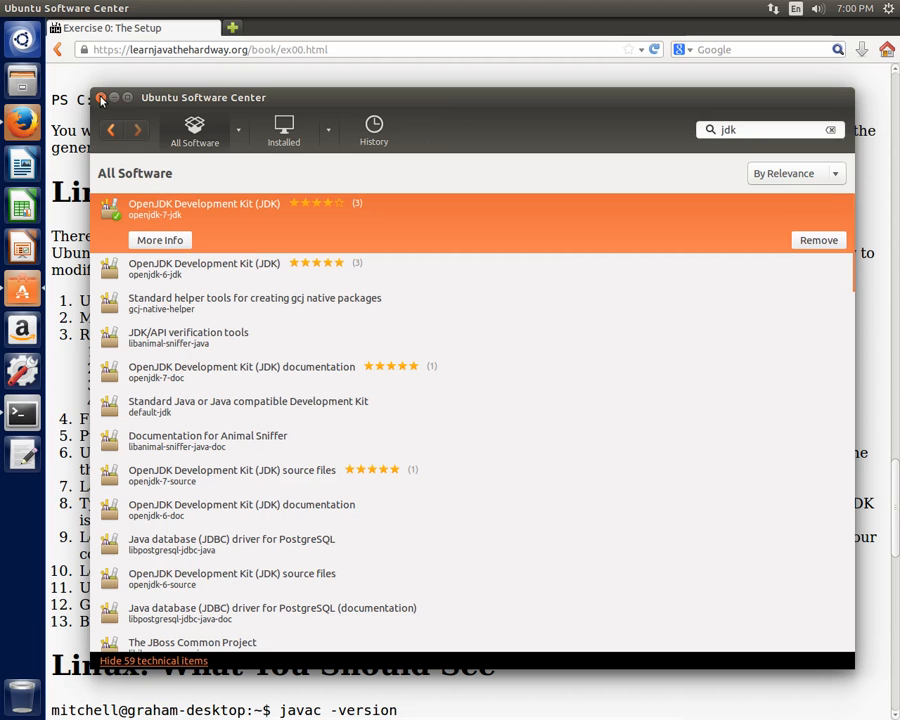
click(100, 96)
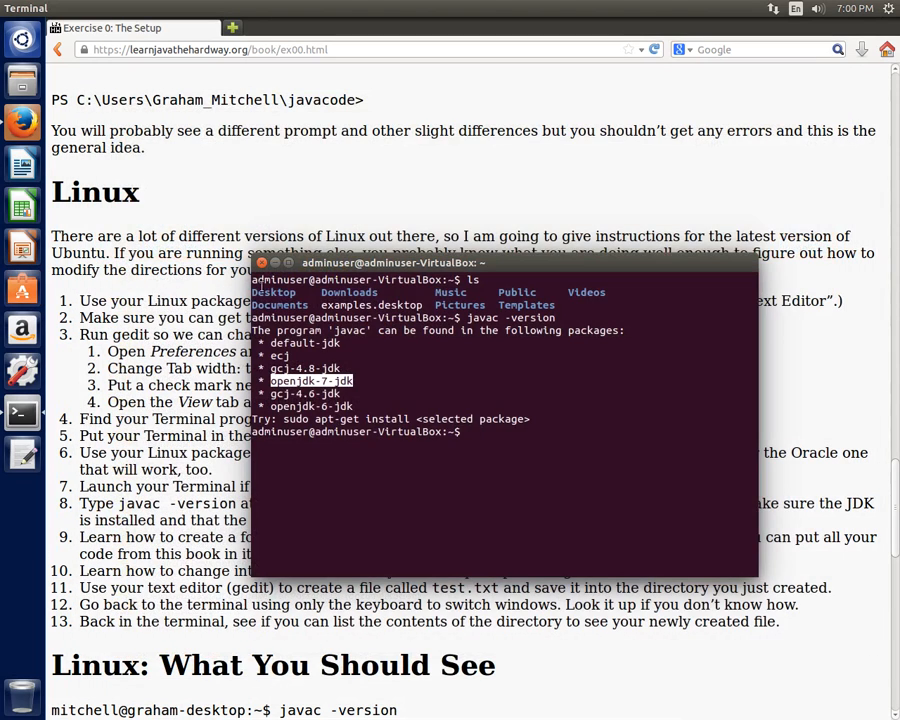
Run javac -version in Terminal to confirm 1.7.0_55, then exit the shell.
click(450, 458)
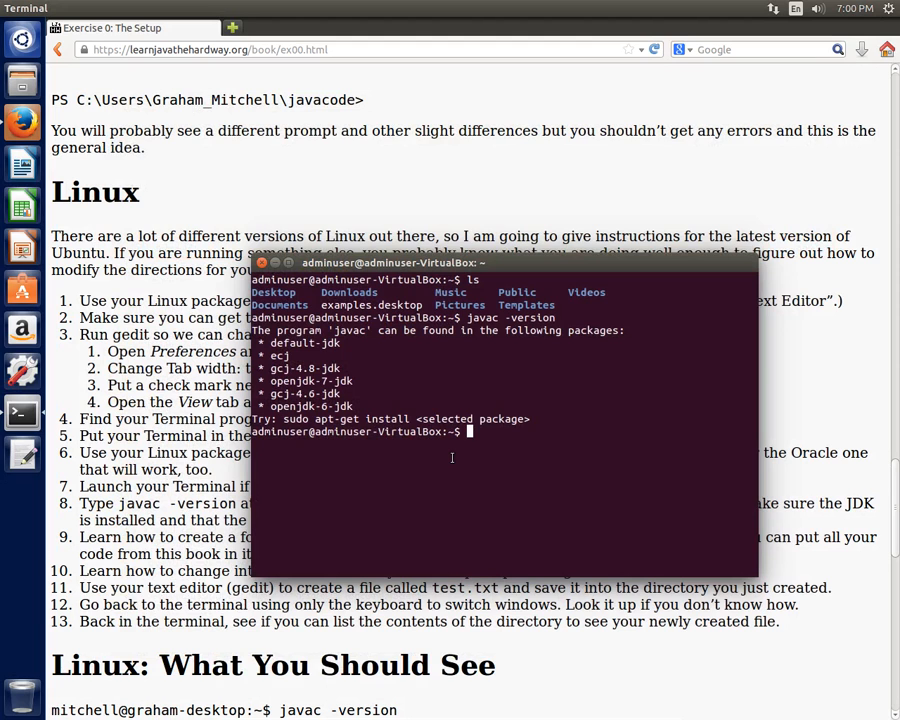
text(javac 0)
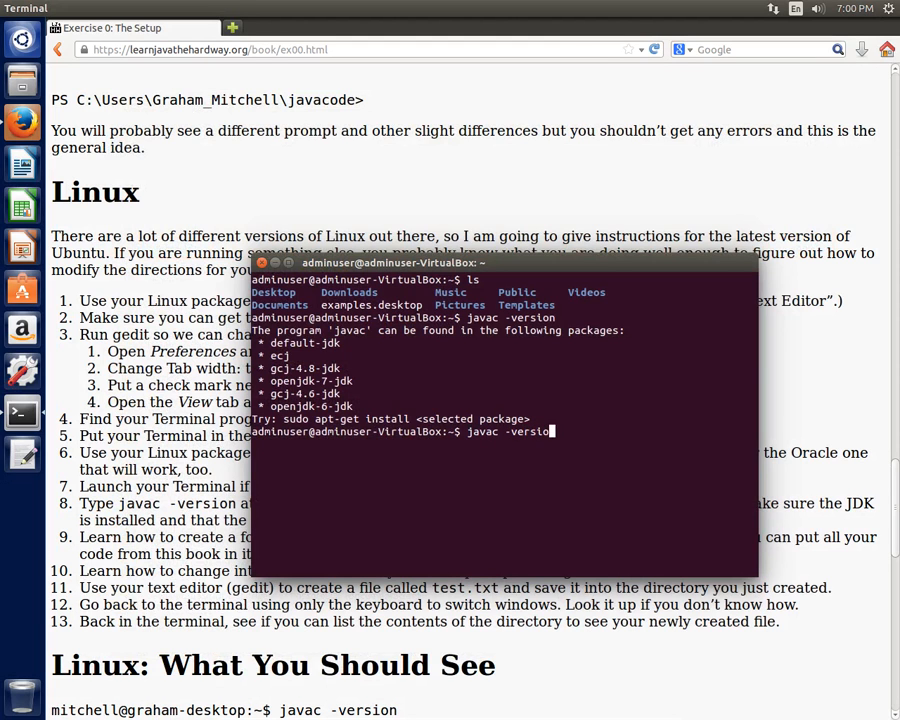
key(Return)
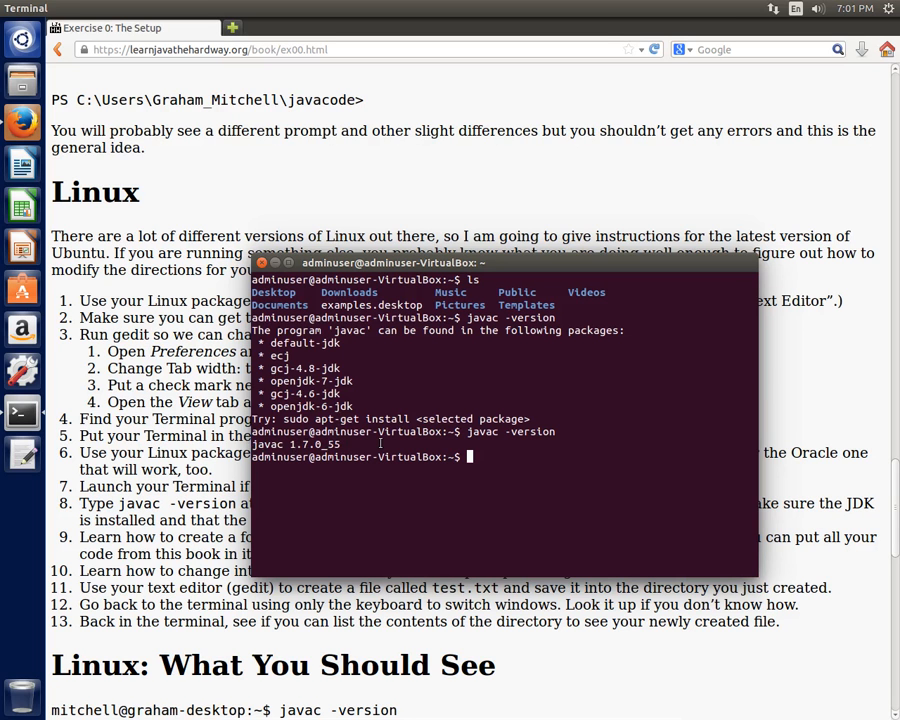
text(exit)
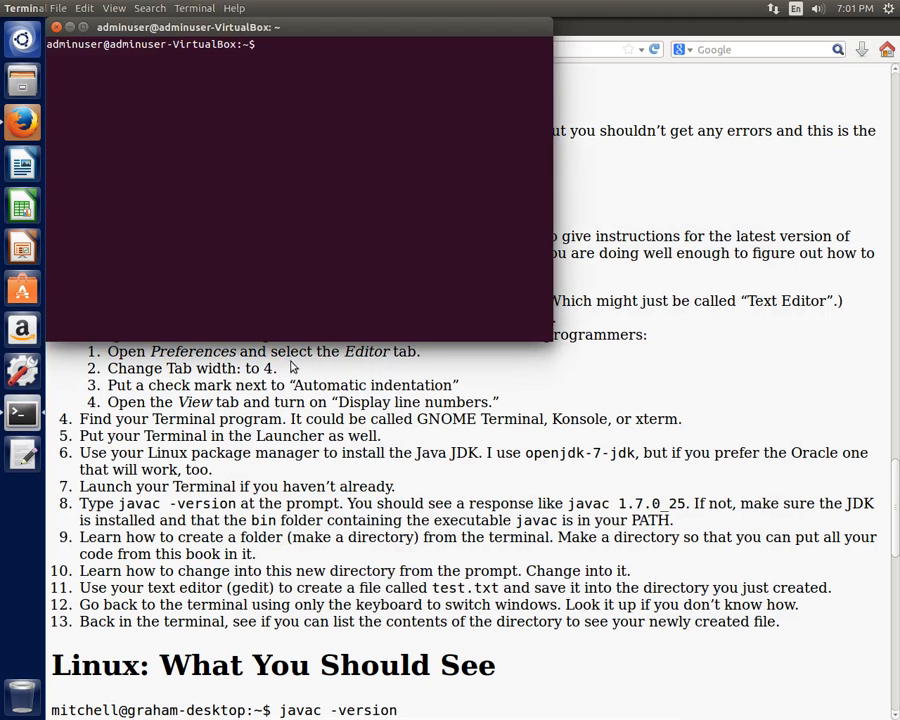
mouse_move(296, 34)
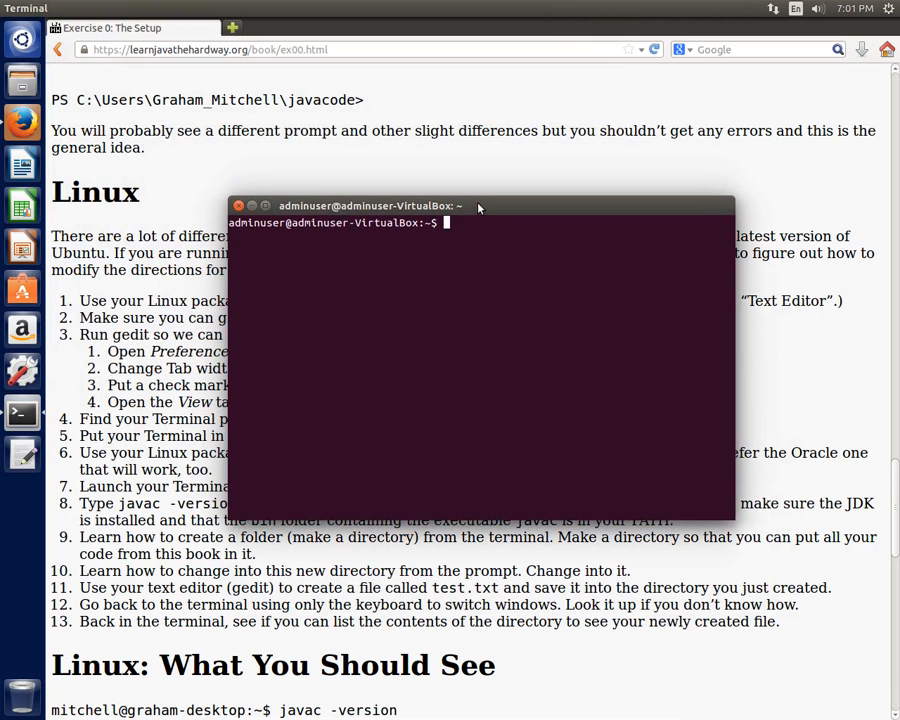
Run javac -version in the new terminal and confirm it reports javac 1.7.0_55.
text(javac -)
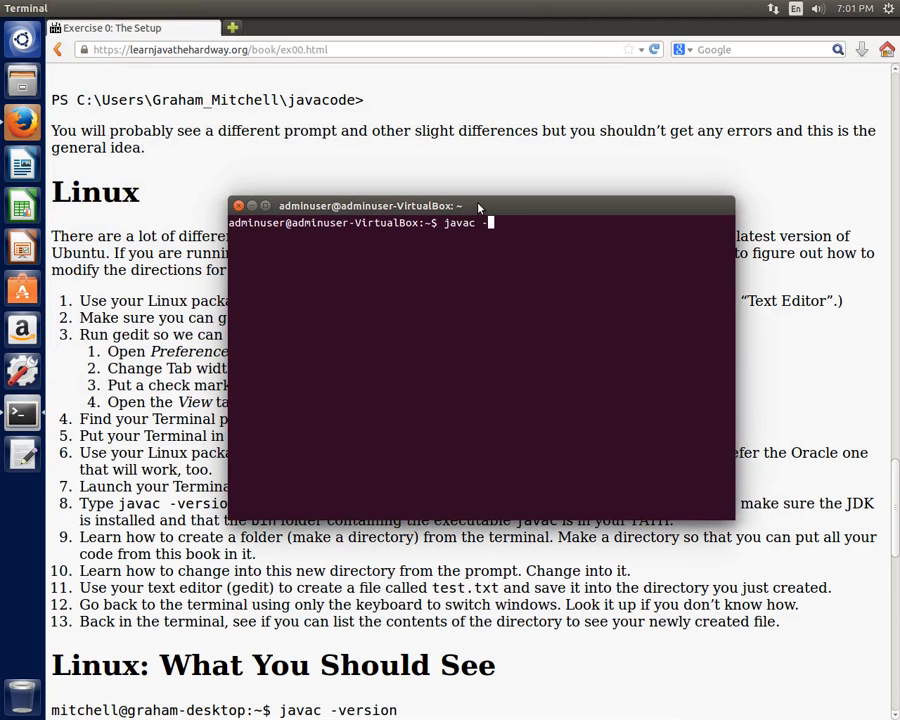
key(Return)
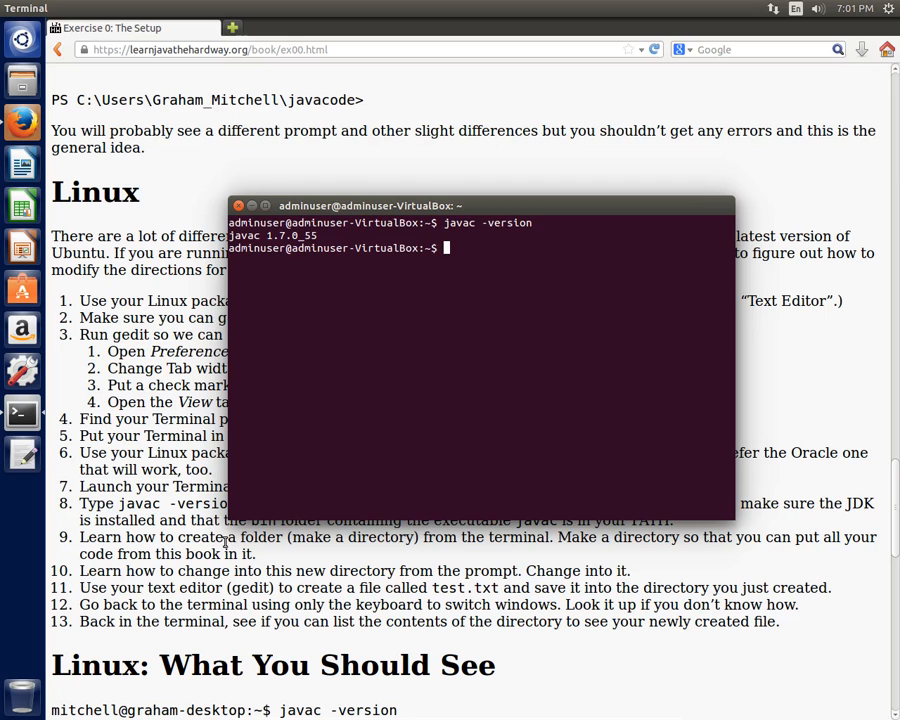
mouse_move(388, 380)
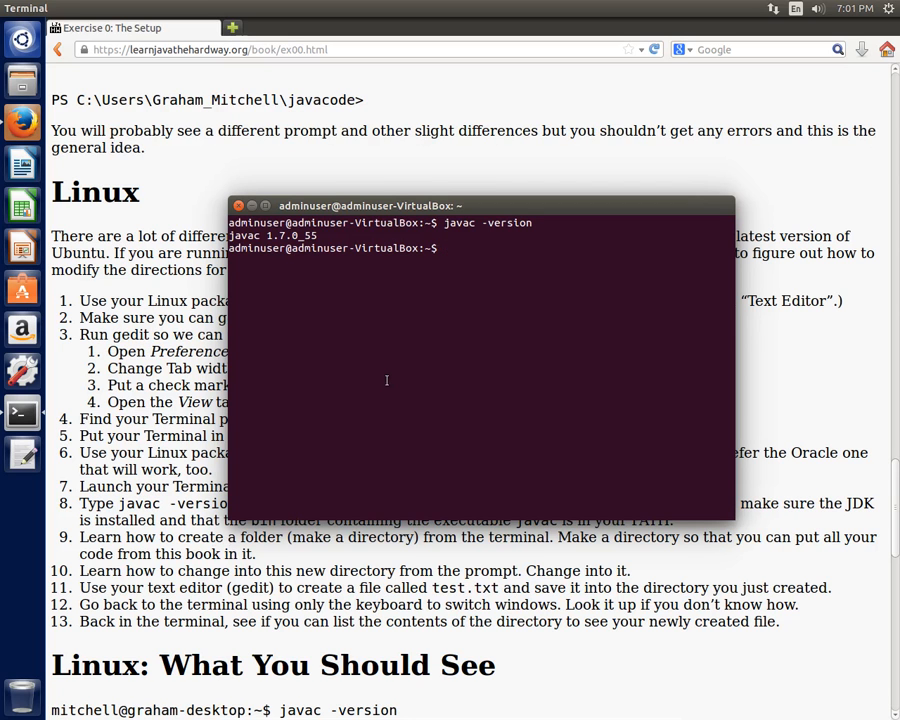
Create the javacode directory with mkdir and change into it with cd.
text(mkdir)
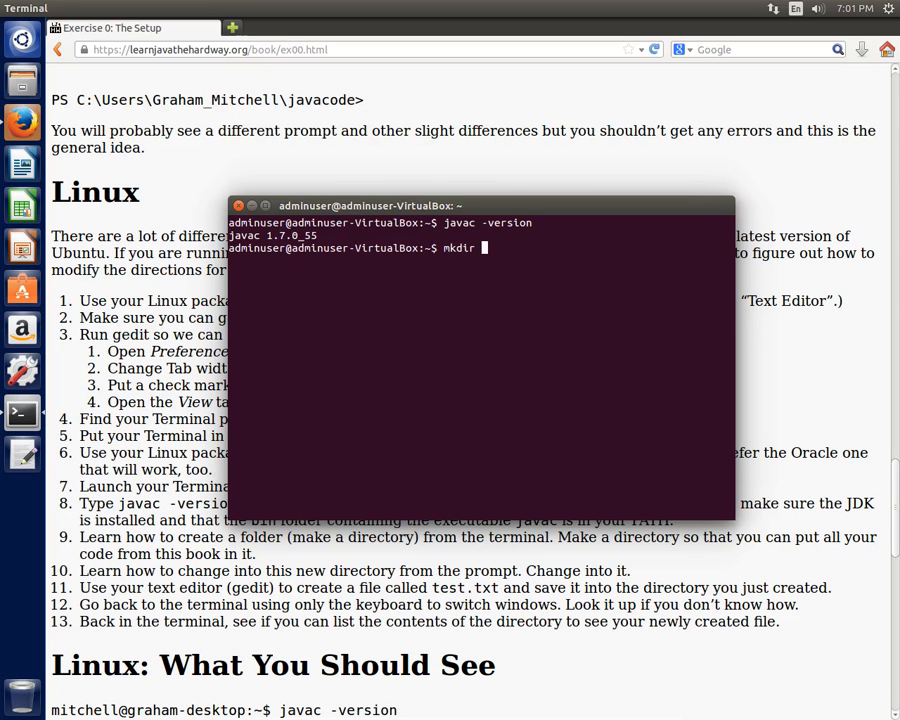
key(Return)
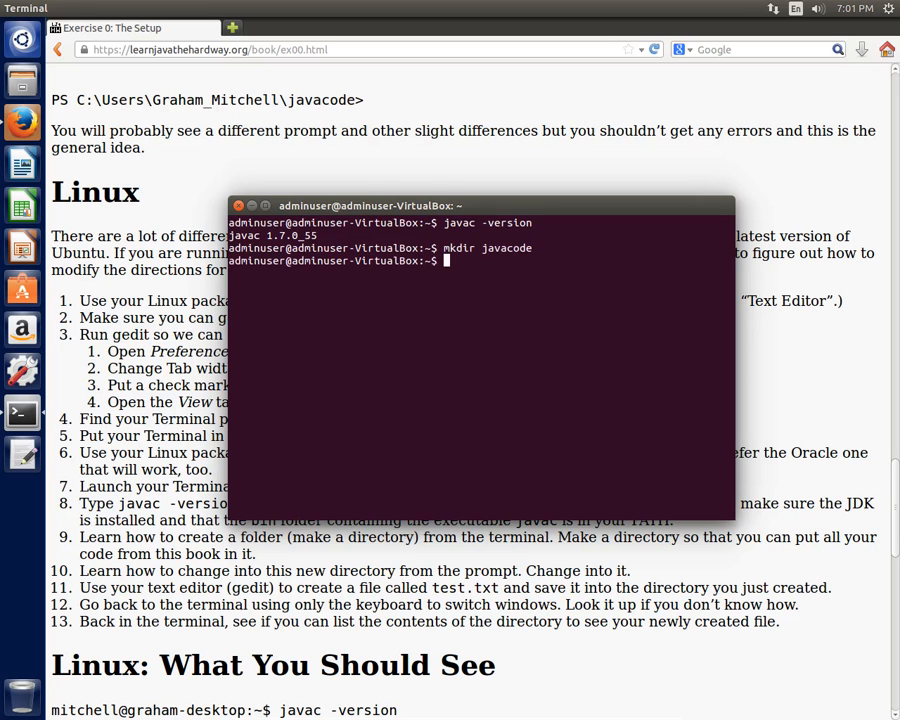
text(cd java)
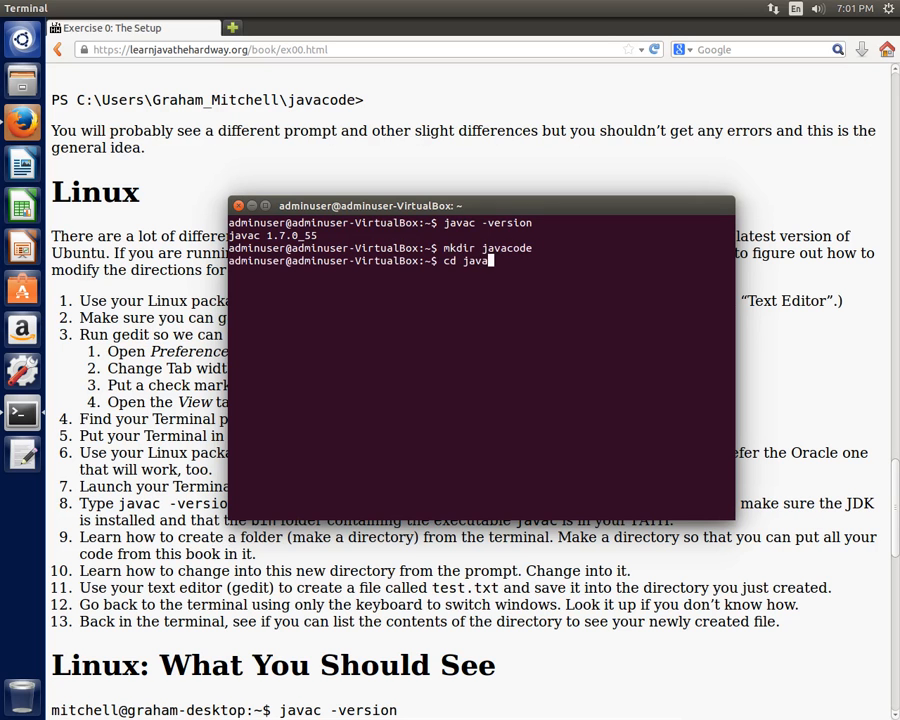
key(Return)
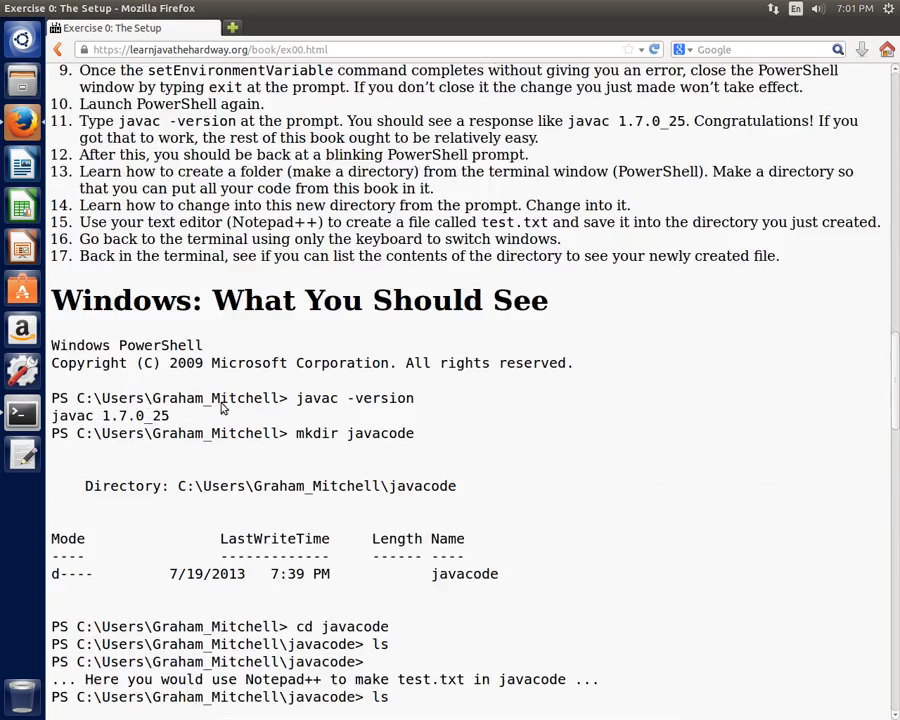
Scroll the Exercise 0 page to the Linux instructions and expected output, then return to the terminal.
scroll(up, 3)
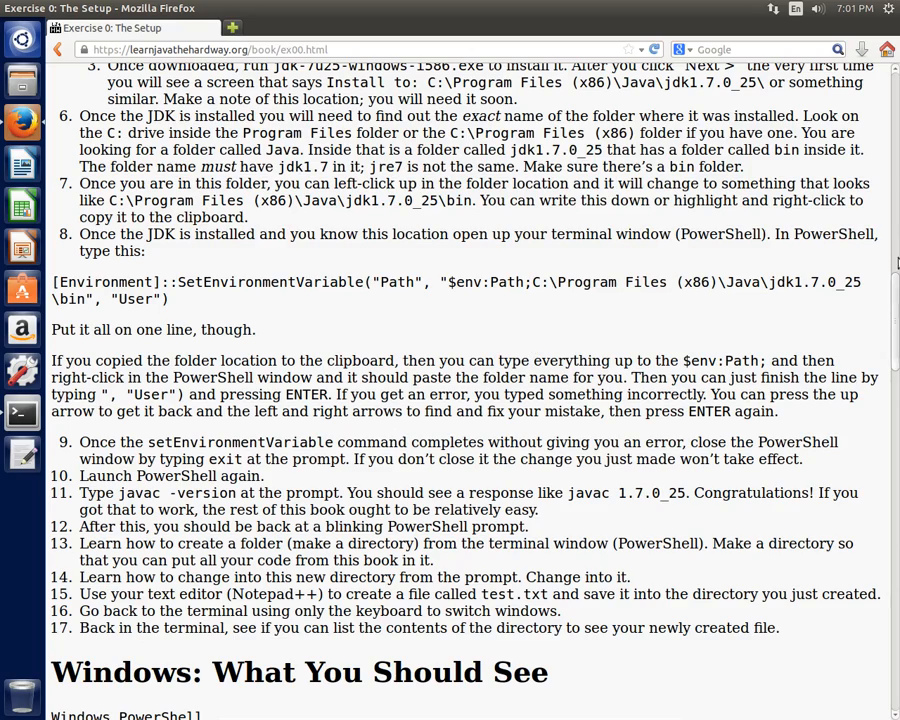
scroll(up, 3)
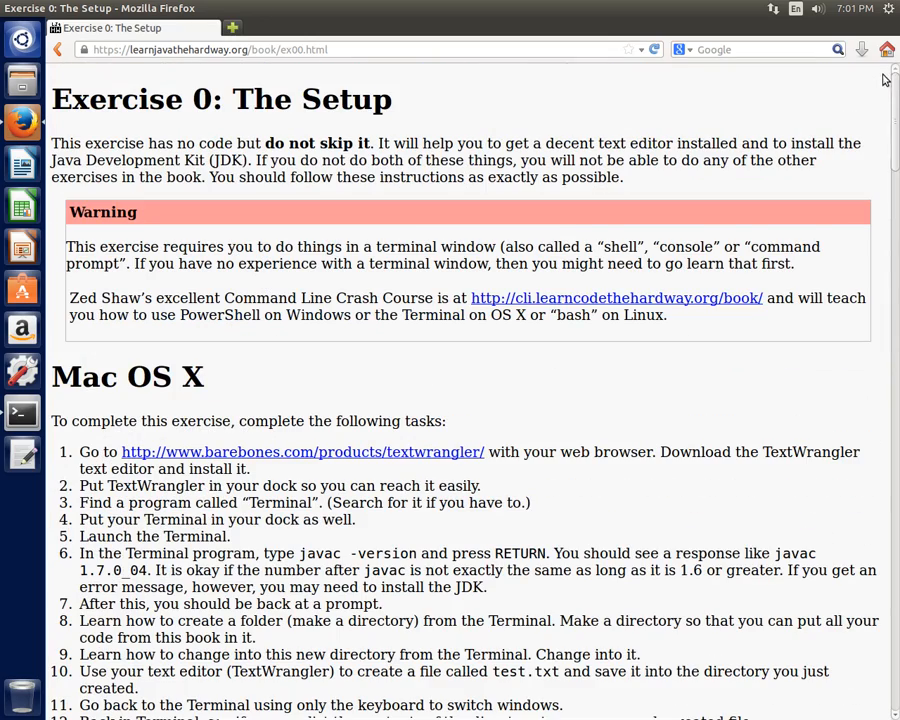
mouse_move(340, 300)
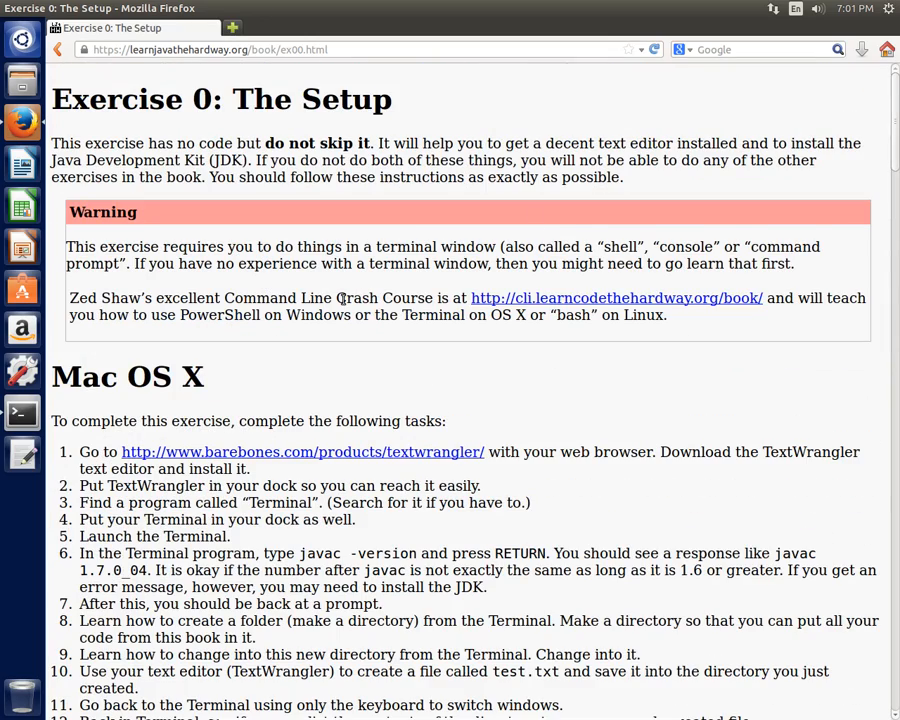
mouse_move(512, 340)
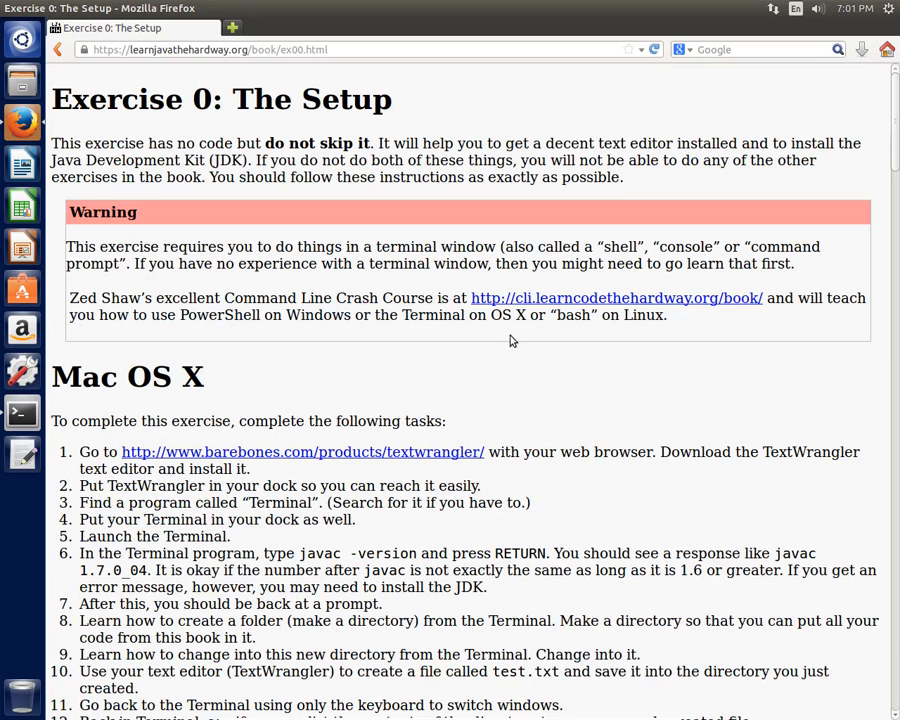
mouse_move(772, 284)
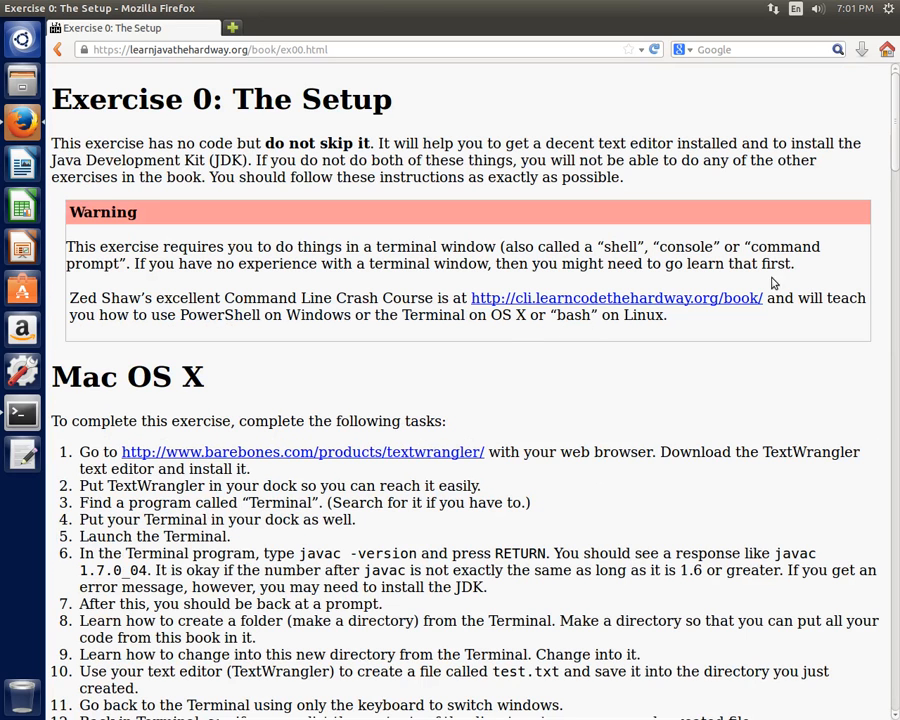
scroll(down, 3)
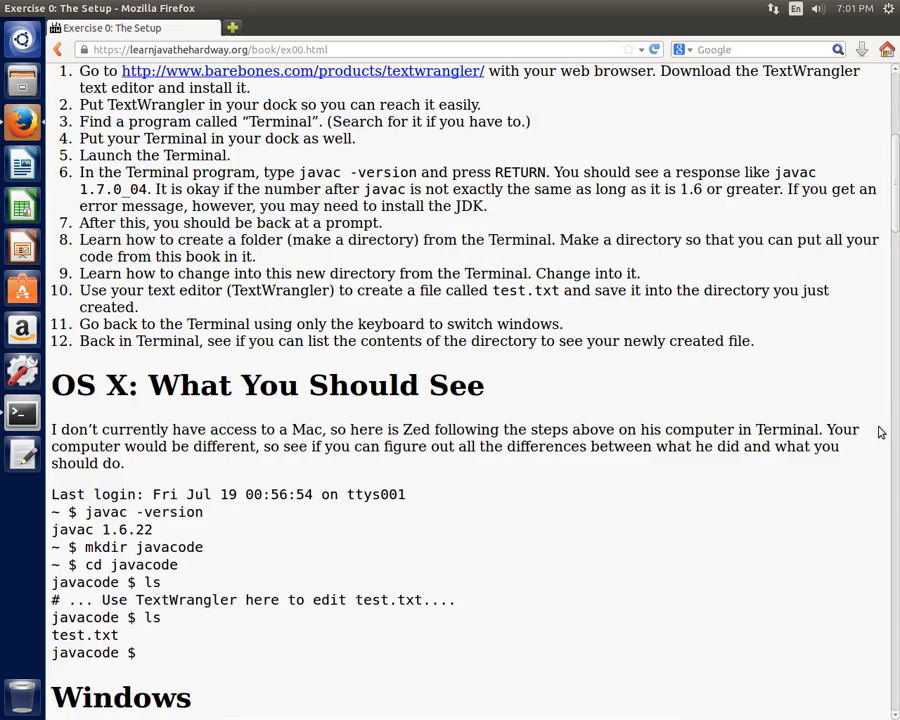
scroll(down, 3)
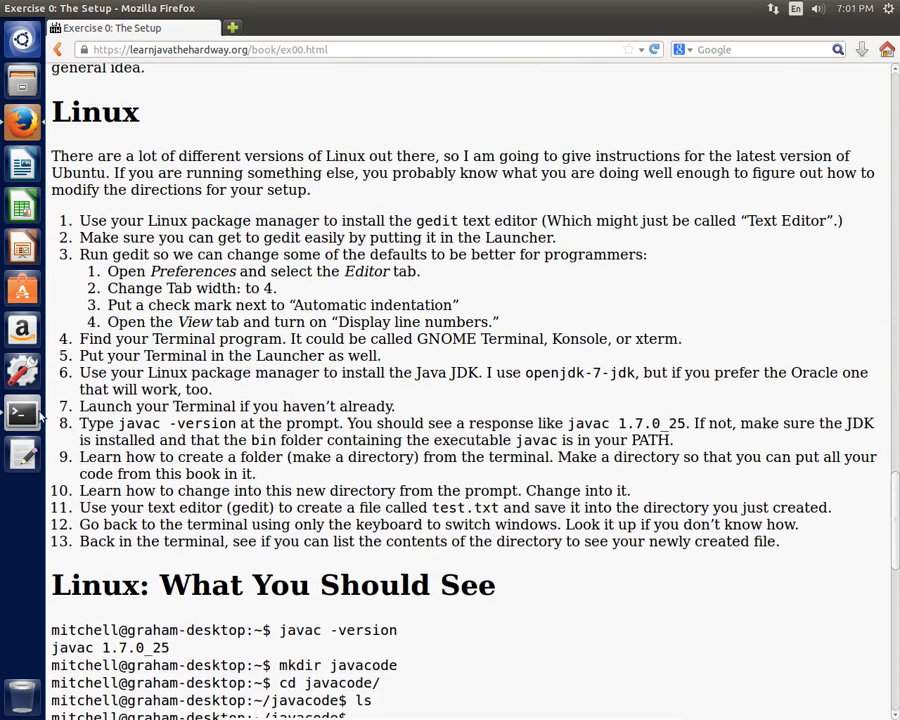
click(22, 412)
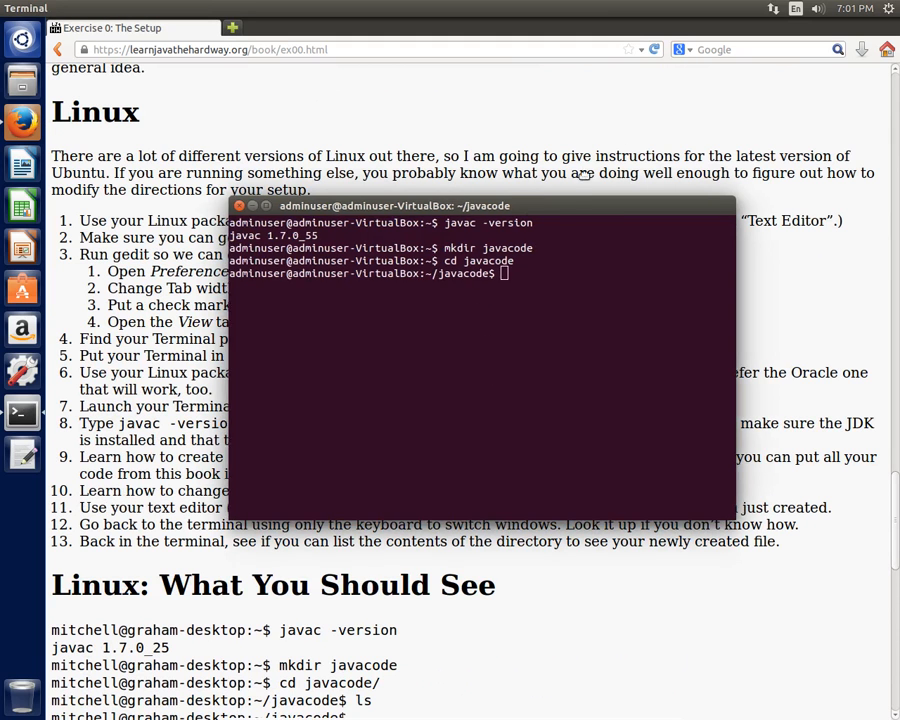
Move the terminal aside and write 'Test is a test.' in a new untitled gedit document.
drag(390, 204, 576, 128)
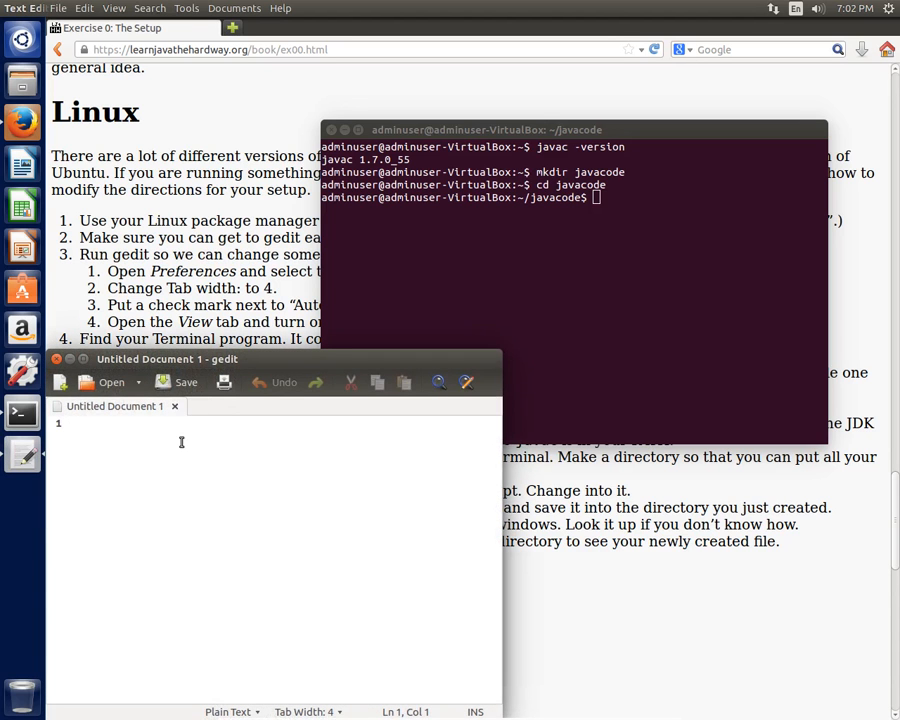
text(Test is a t)
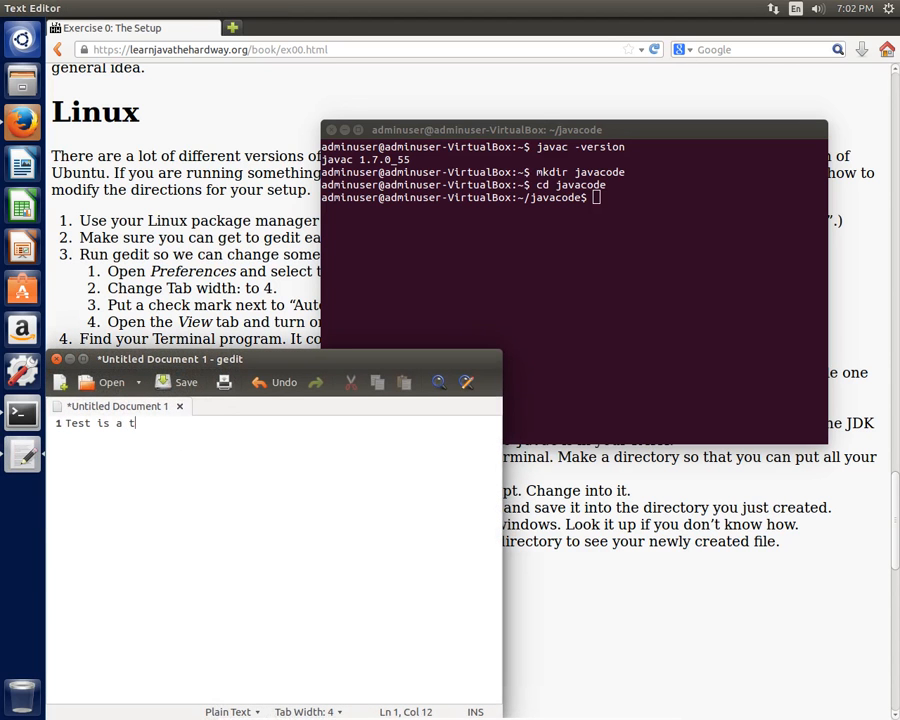
text(est.)
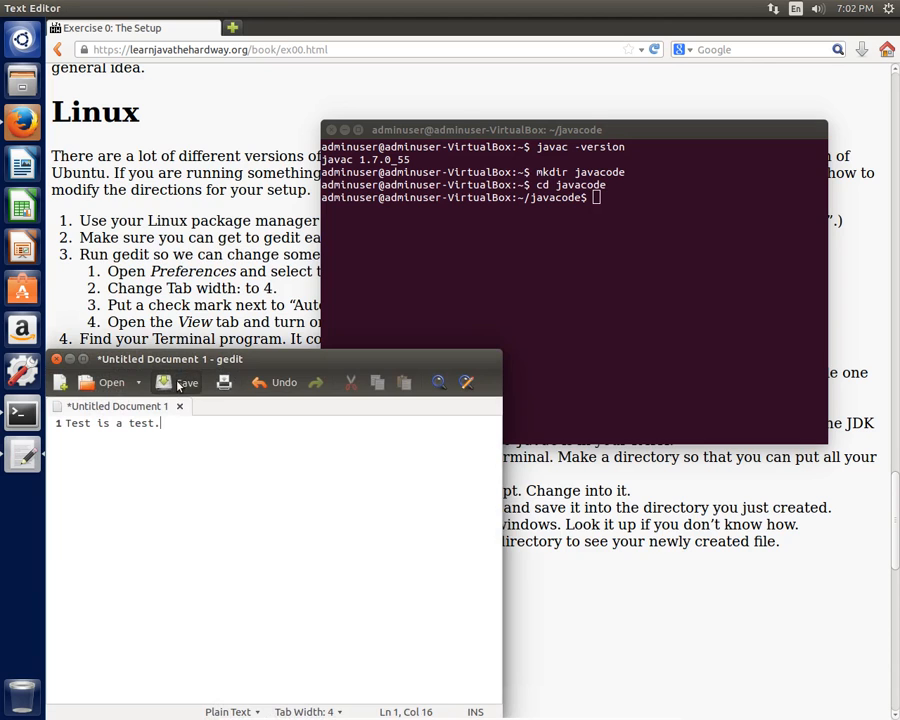
Save the document as test.txt inside the javacode folder.
click(182, 382)
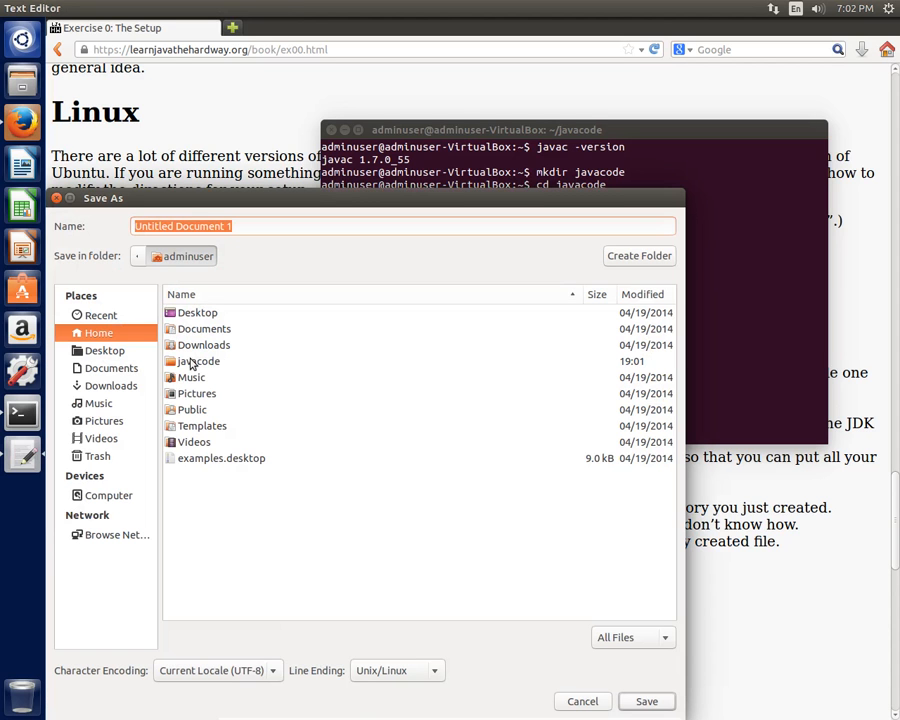
double_click(200, 360)
text(t)
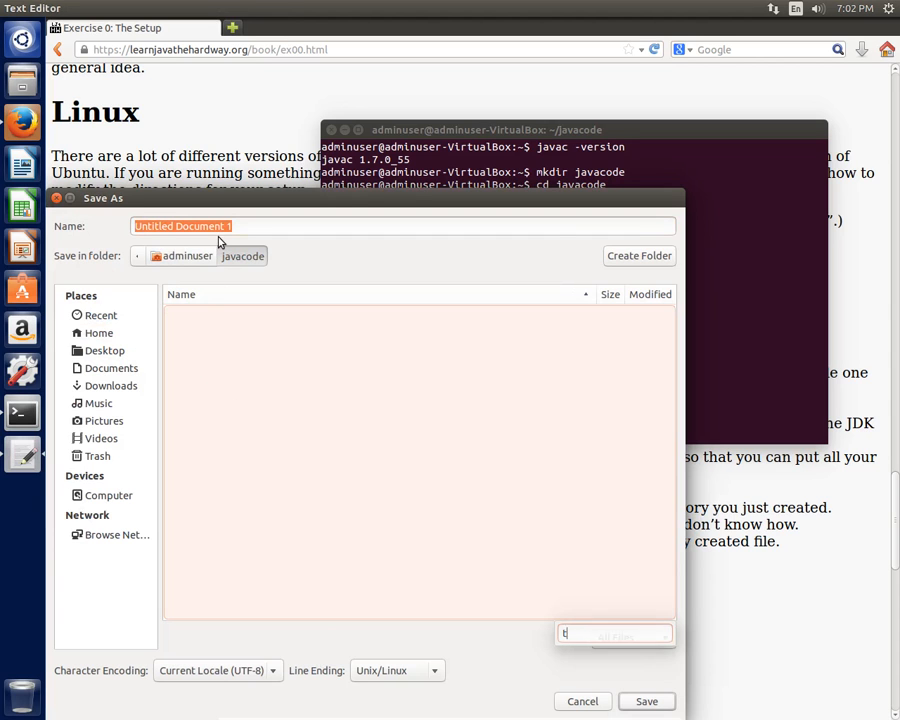
text(est)
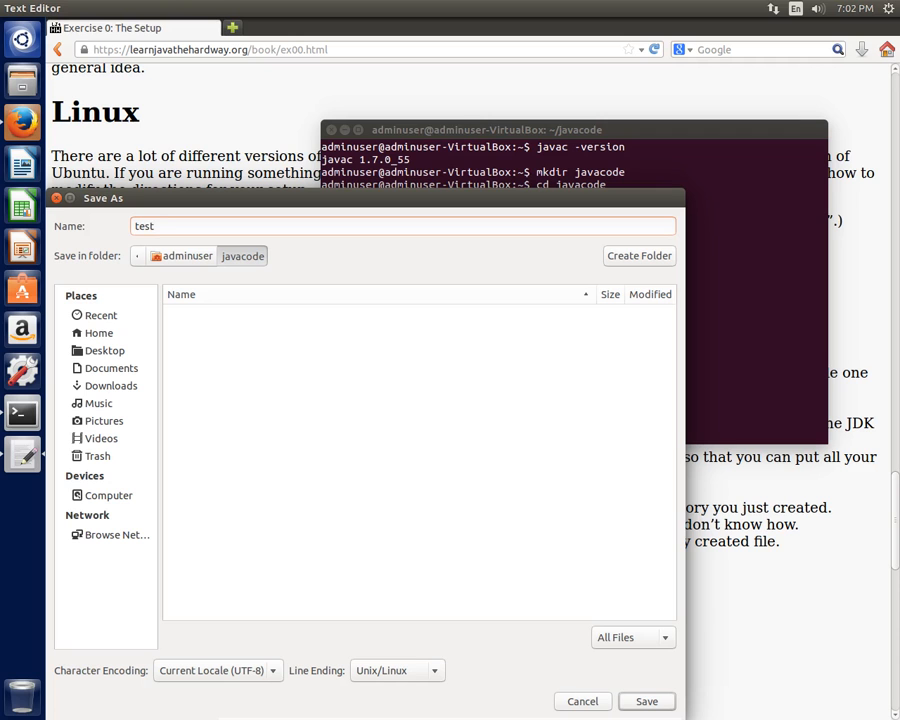
text(.txt)
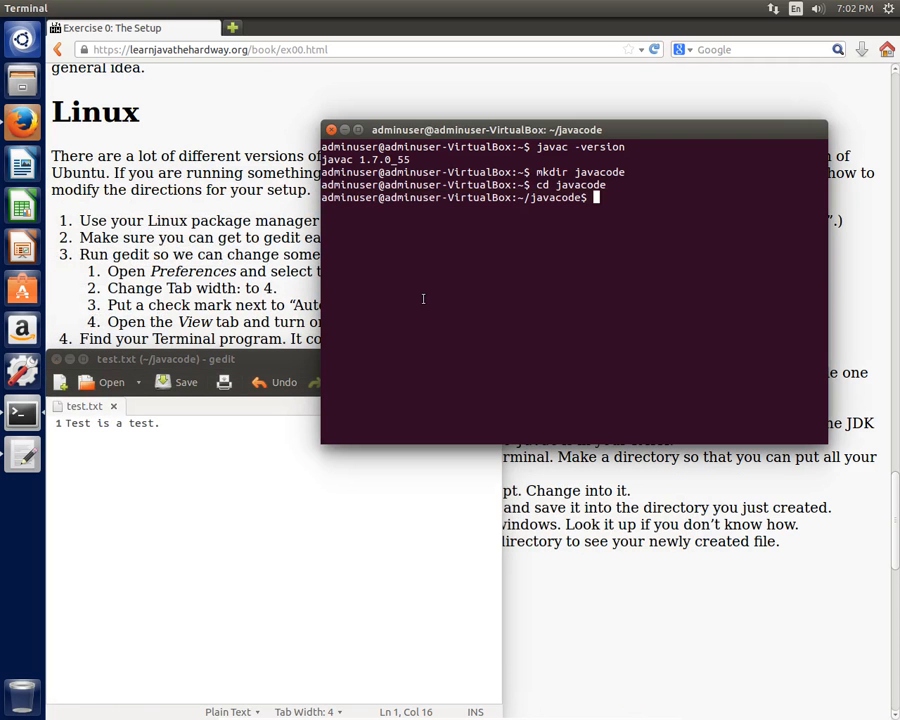
Run ls in javacode to see test.txt listed, then switch windows from the launcher.
key(Return)
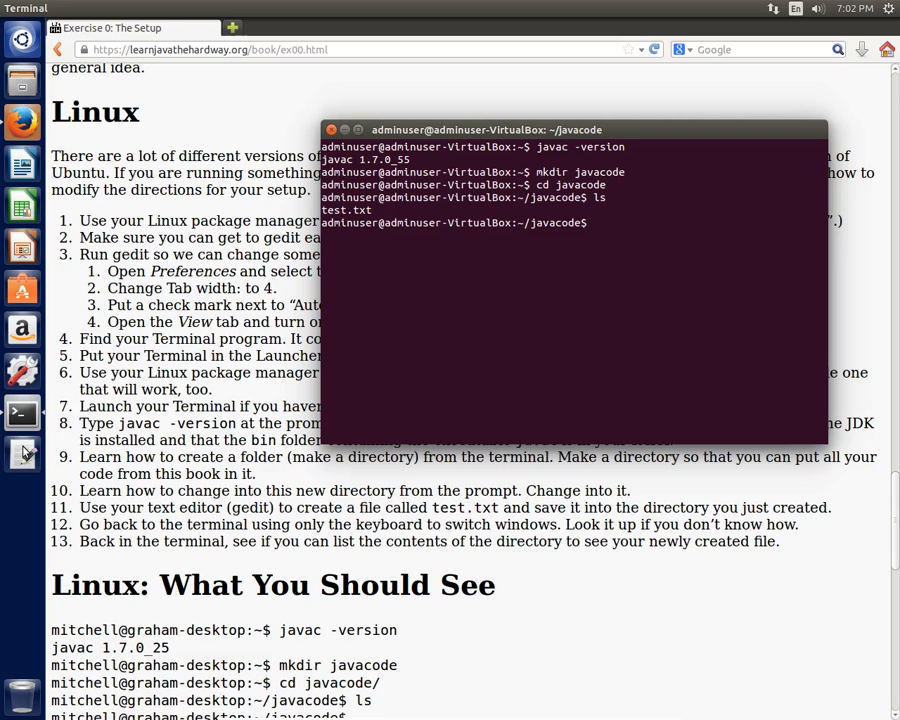
click(22, 452)
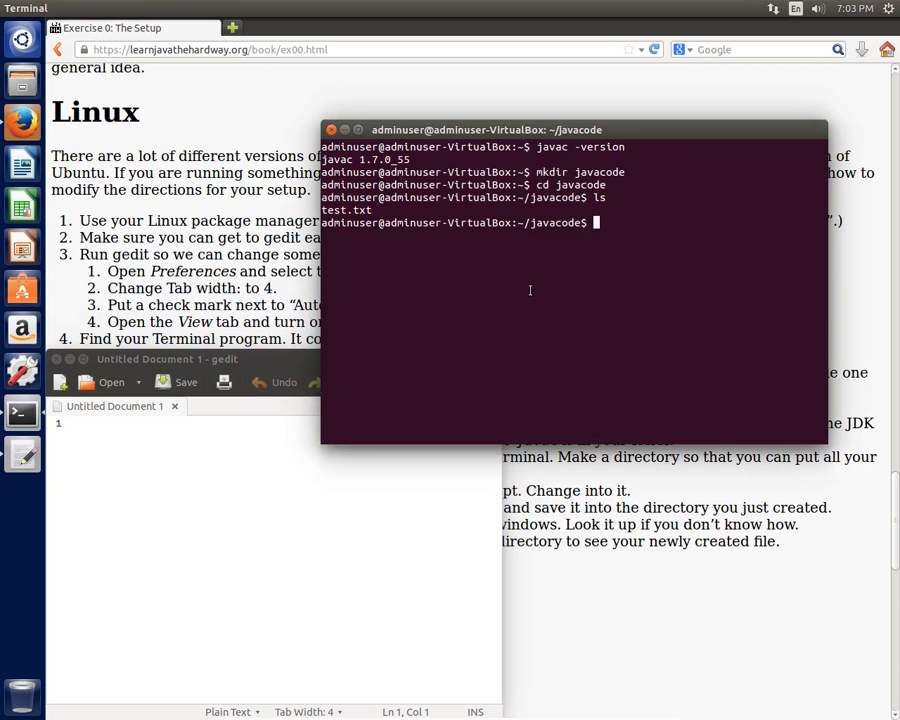
mouse_move(524, 292)
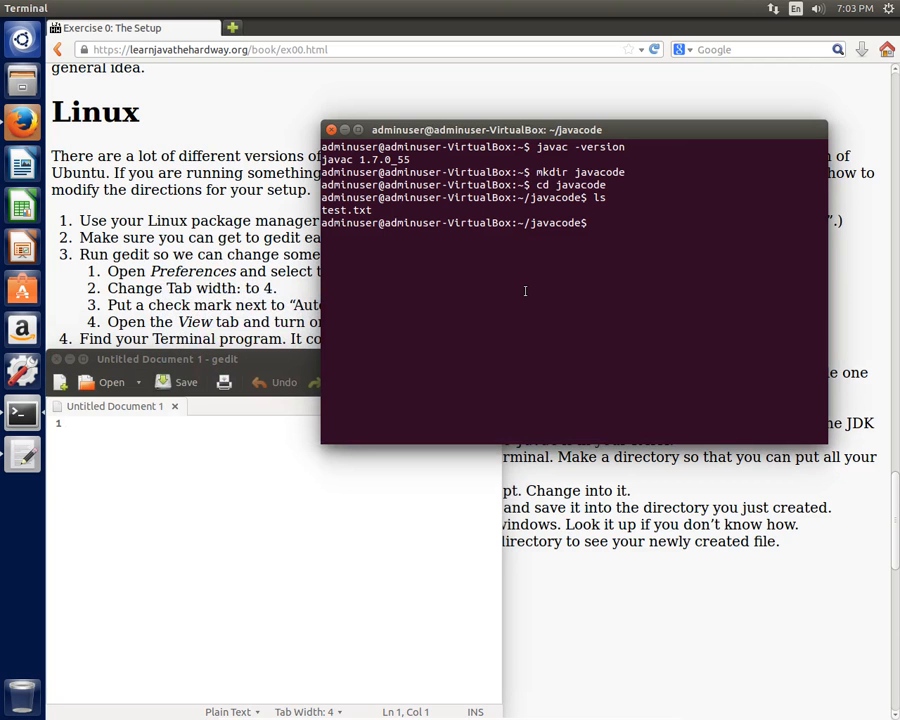
List test.txt again with ls, exit the terminal and close the empty gedit window.
key(Return)
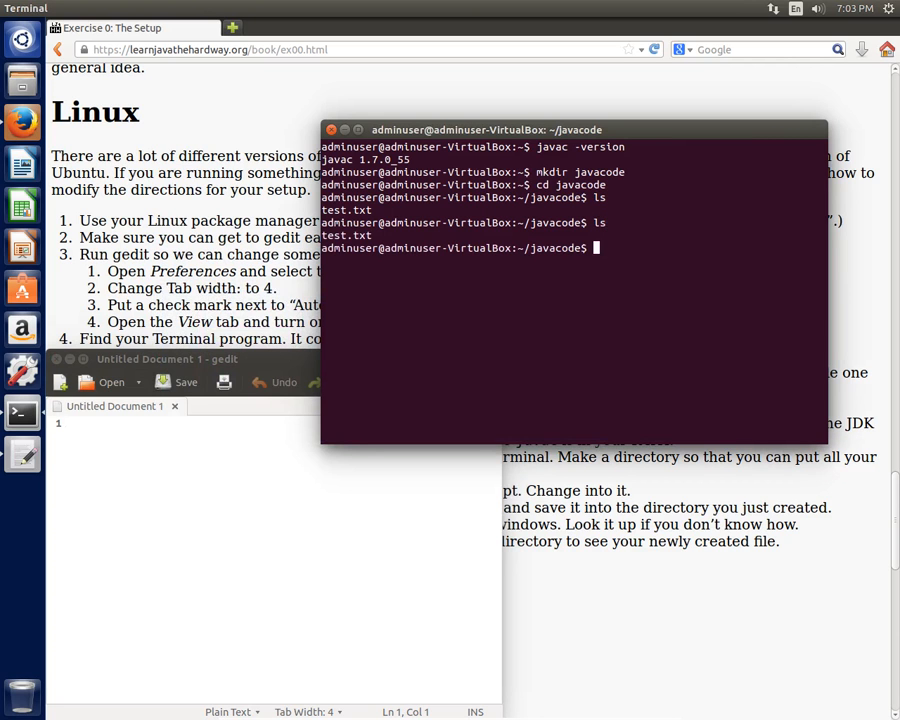
text(exit)
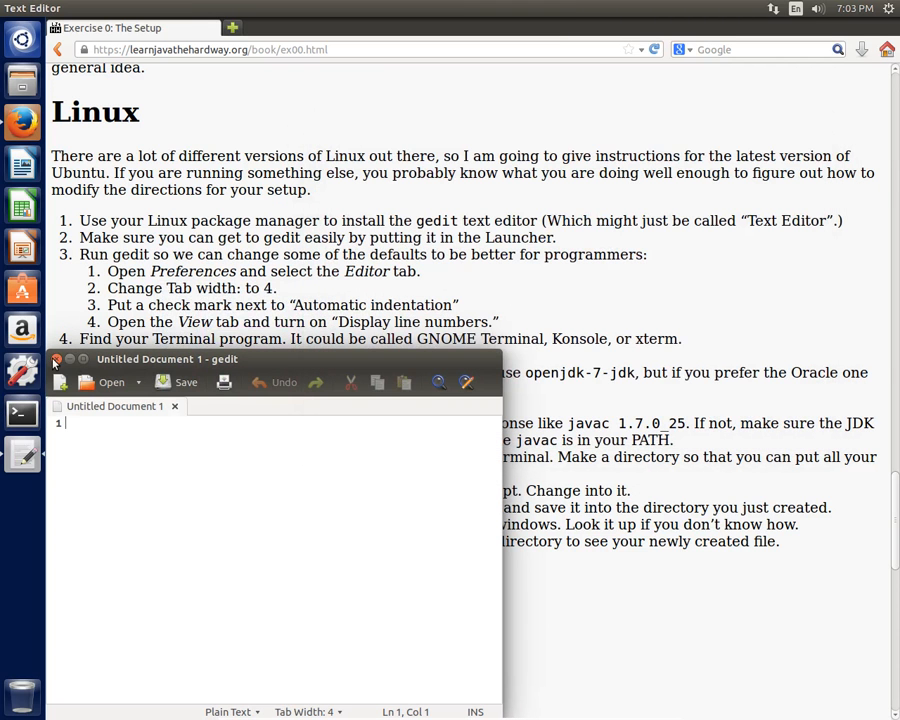
click(56, 360)
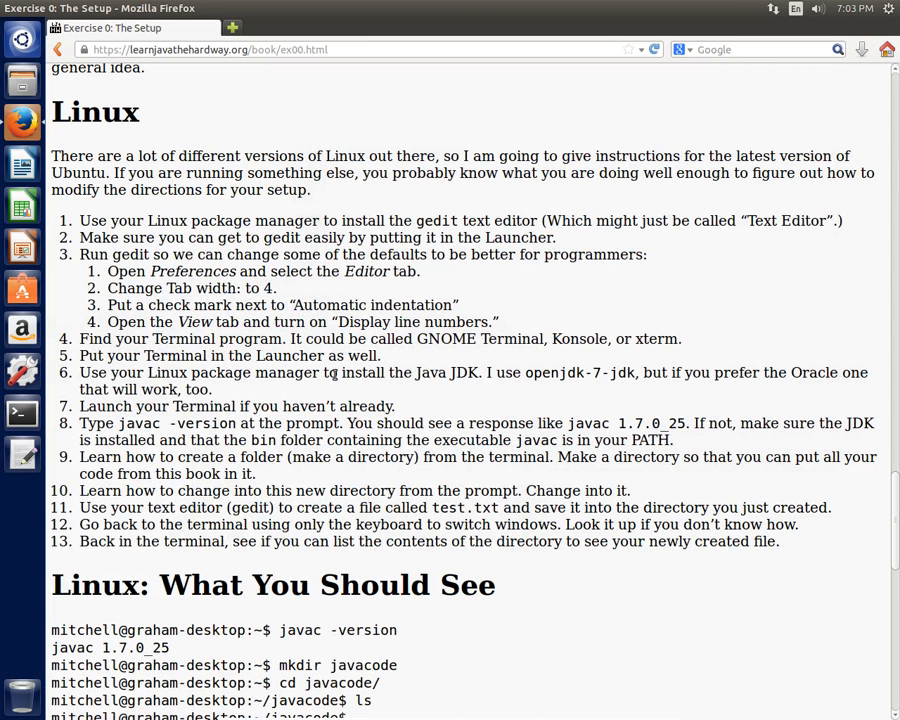